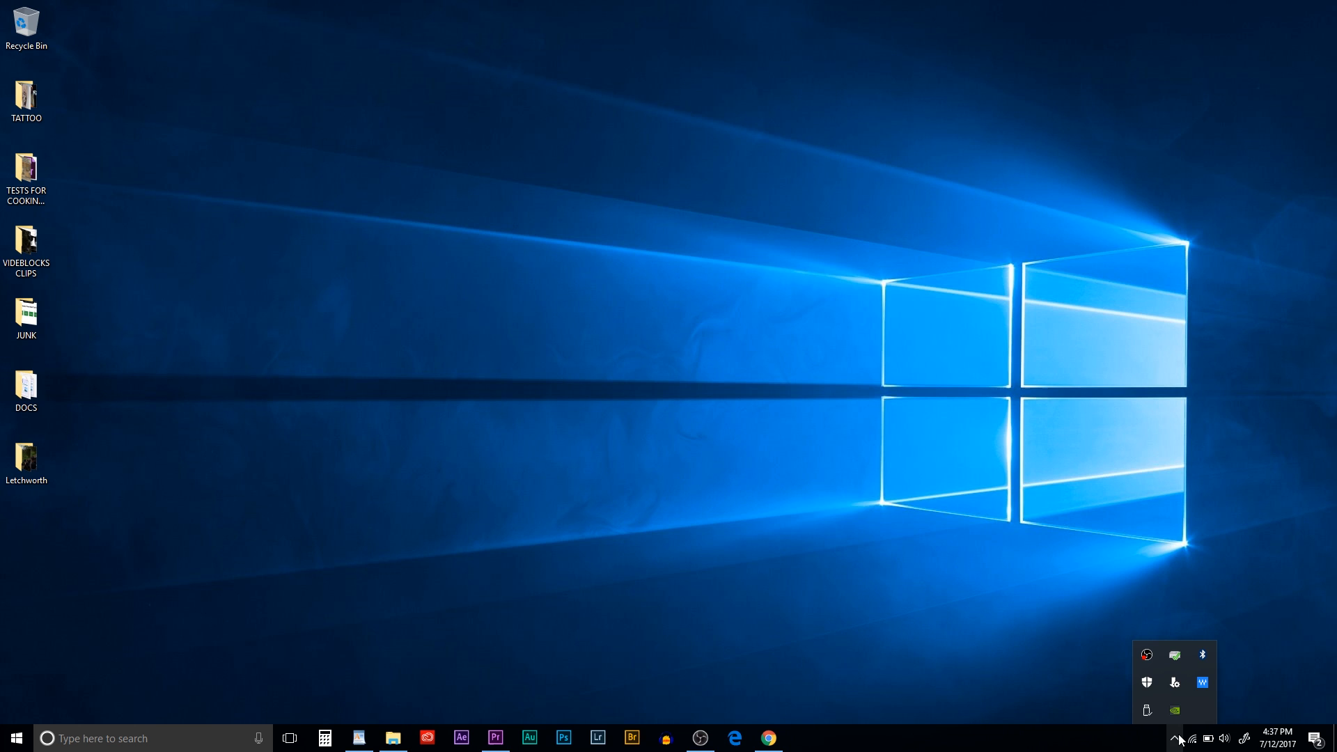
mouse_move(1201, 682)
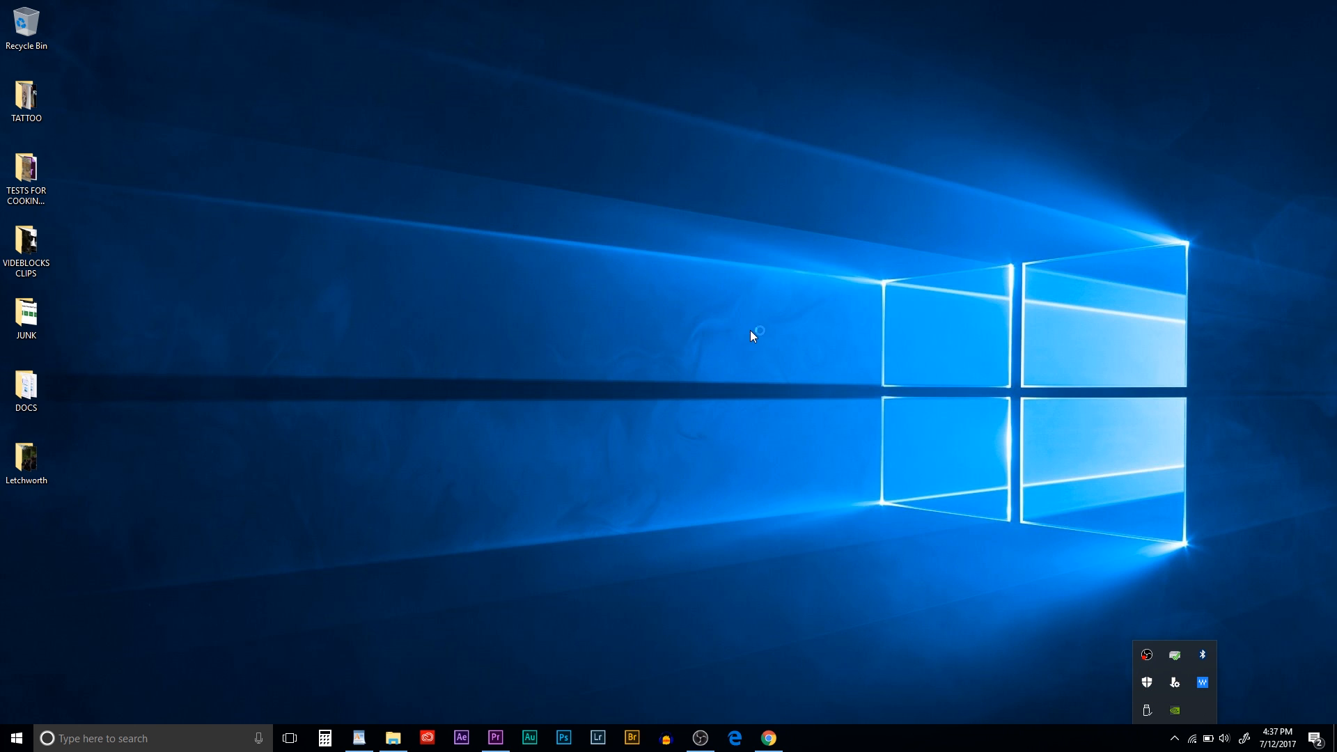
Step: Enable the MaxxAudio playback effects in the Dell audio settings
click(1201, 681)
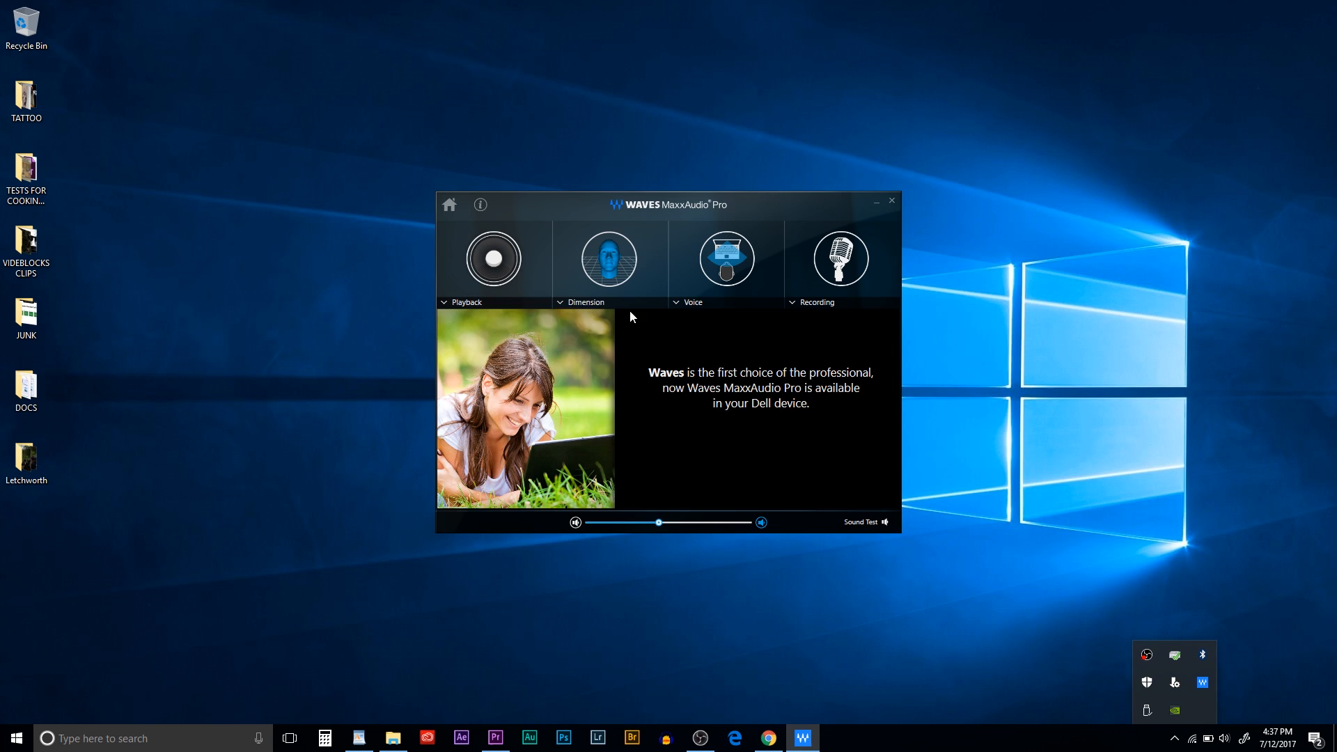
click(493, 259)
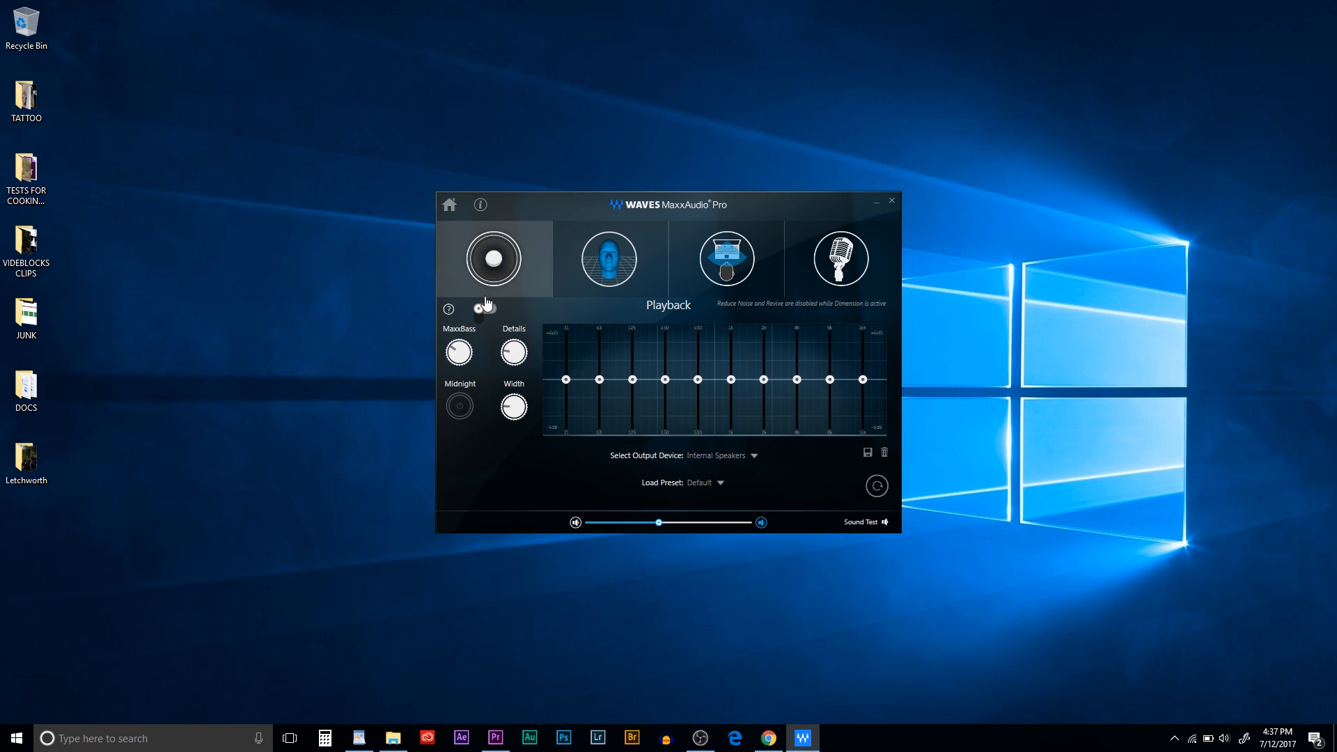
click(485, 309)
text(m)
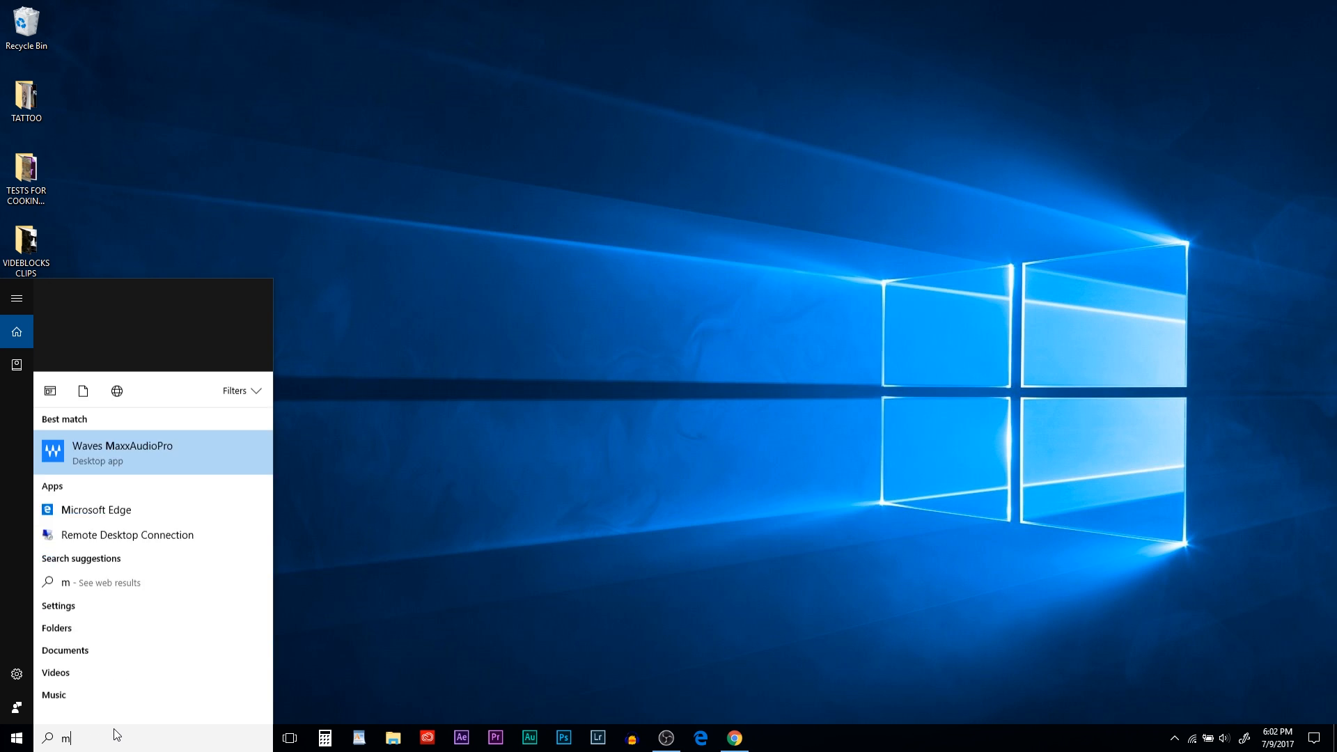
Step: Launch Waves MaxxAudioPro from Start search, check its window and close it
text(axx)
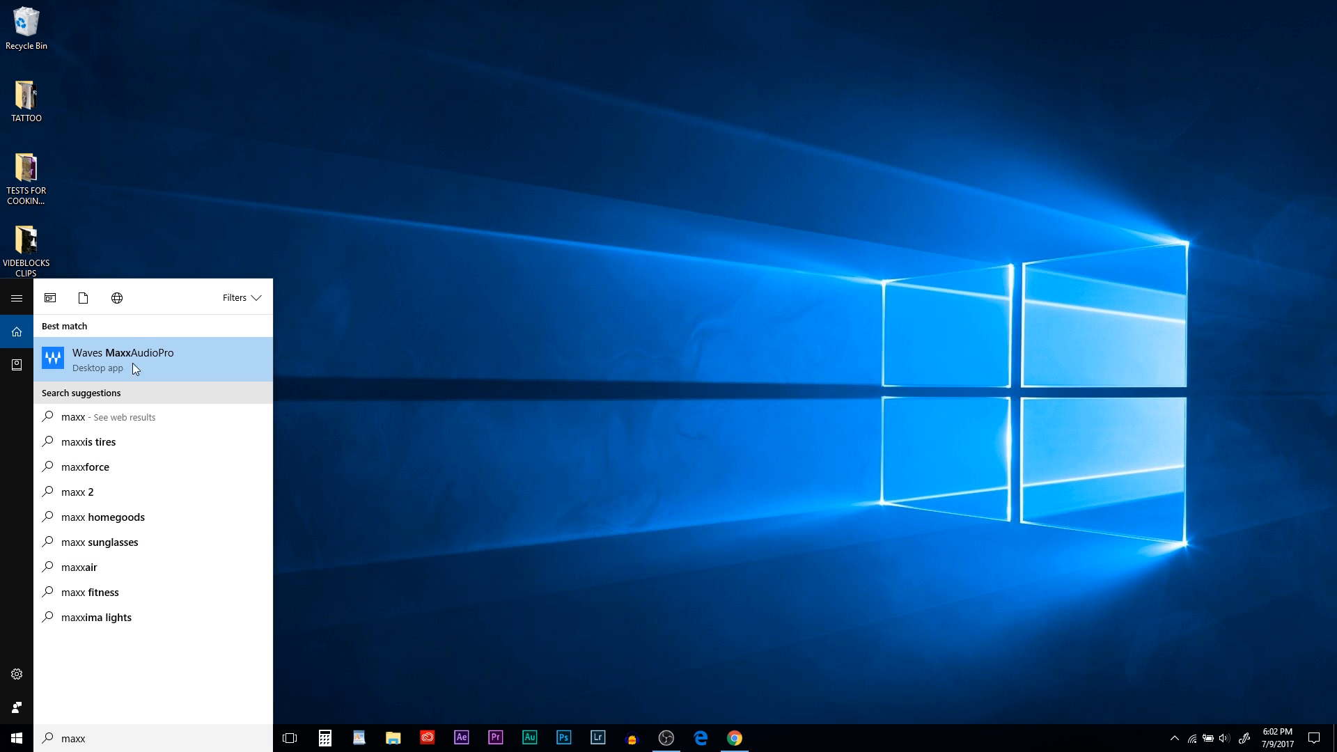
click(154, 359)
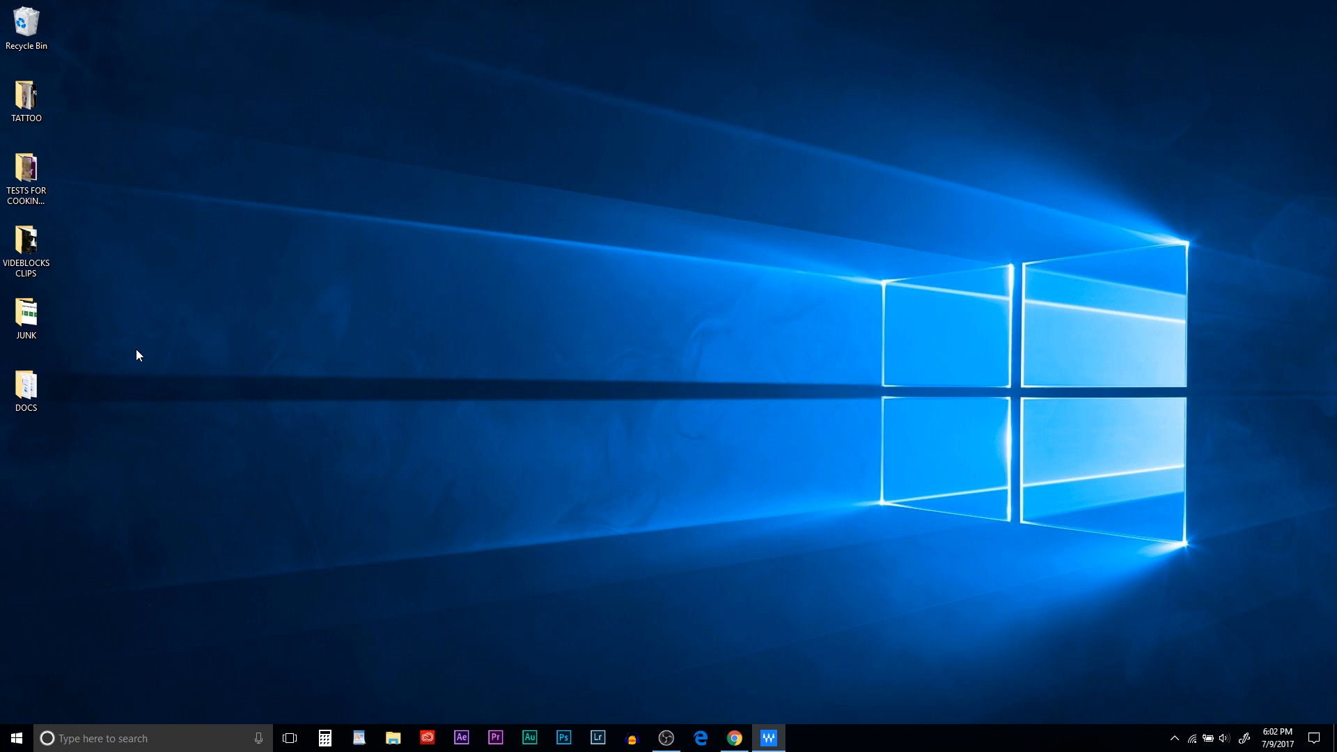
click(766, 738)
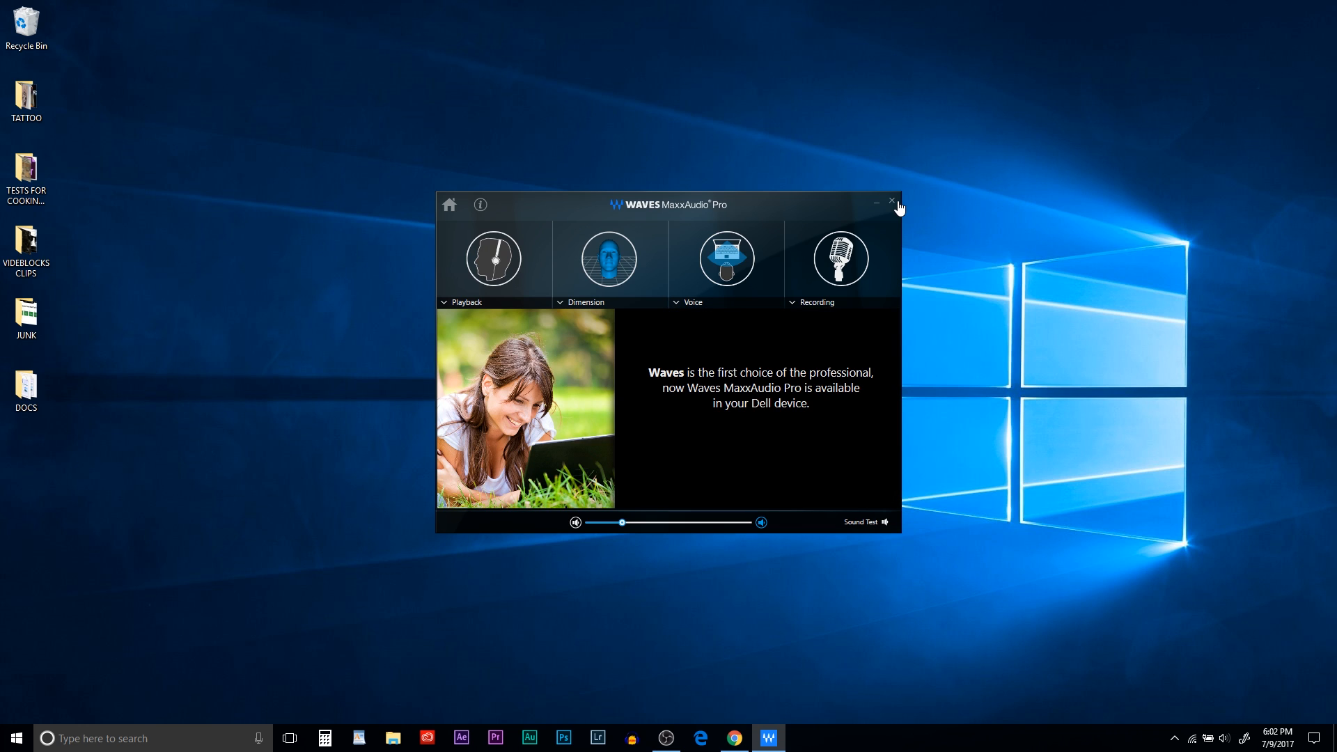
click(891, 205)
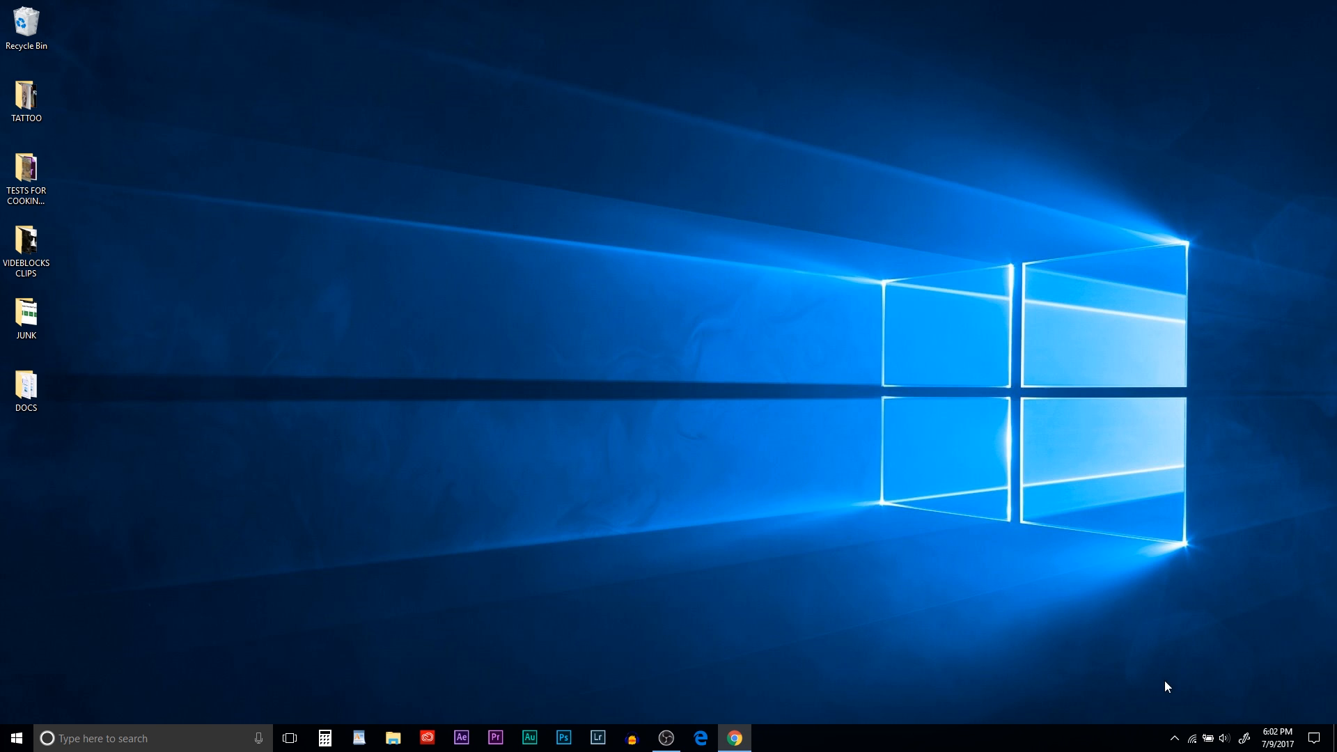
Step: Launch NVIDIA Control Panel from the tray and go to Manage 3D Settings, Program Settings
click(1175, 738)
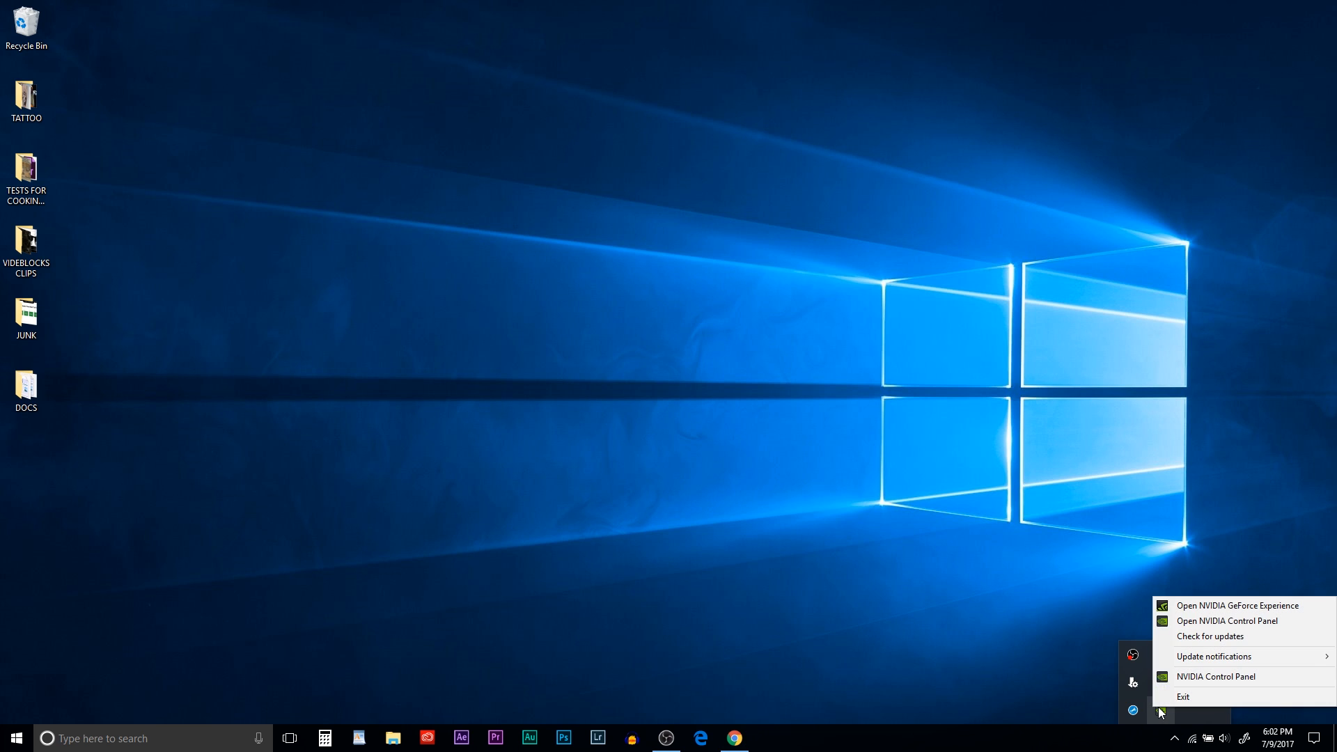
mouse_move(1225, 621)
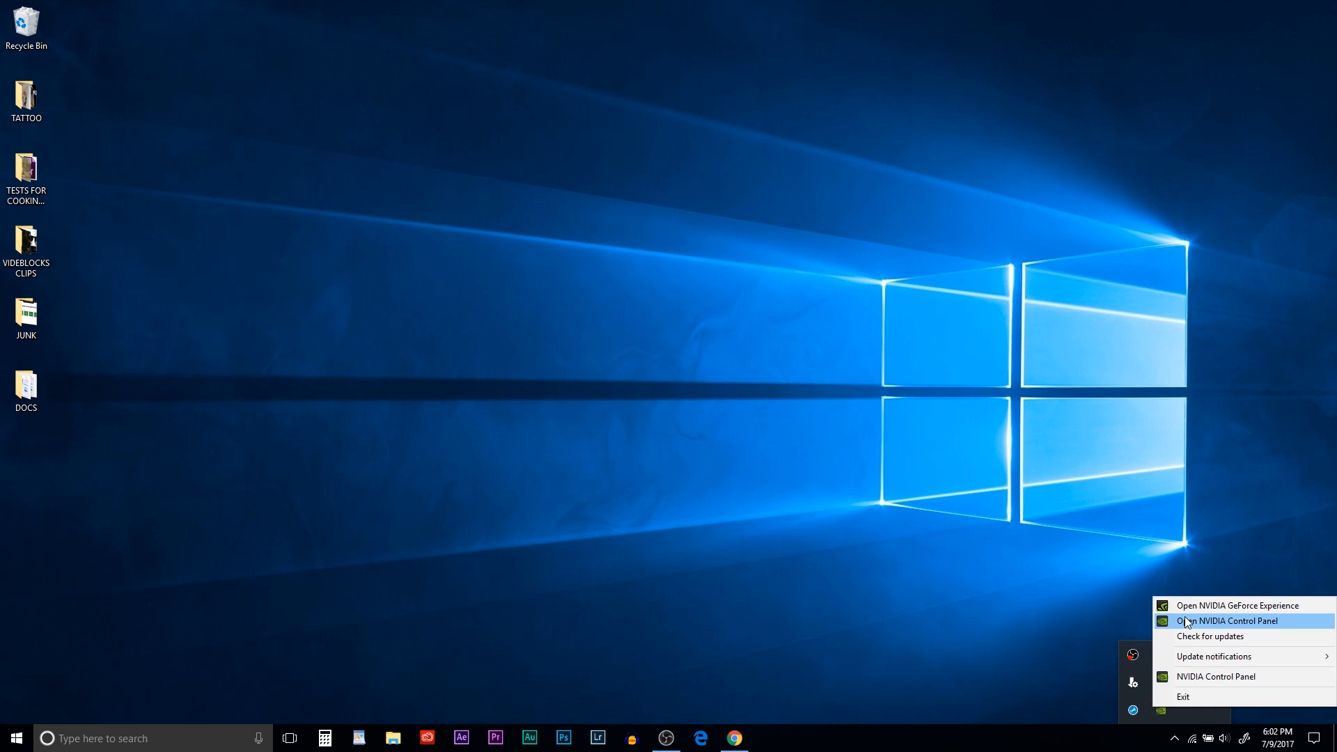
click(1225, 621)
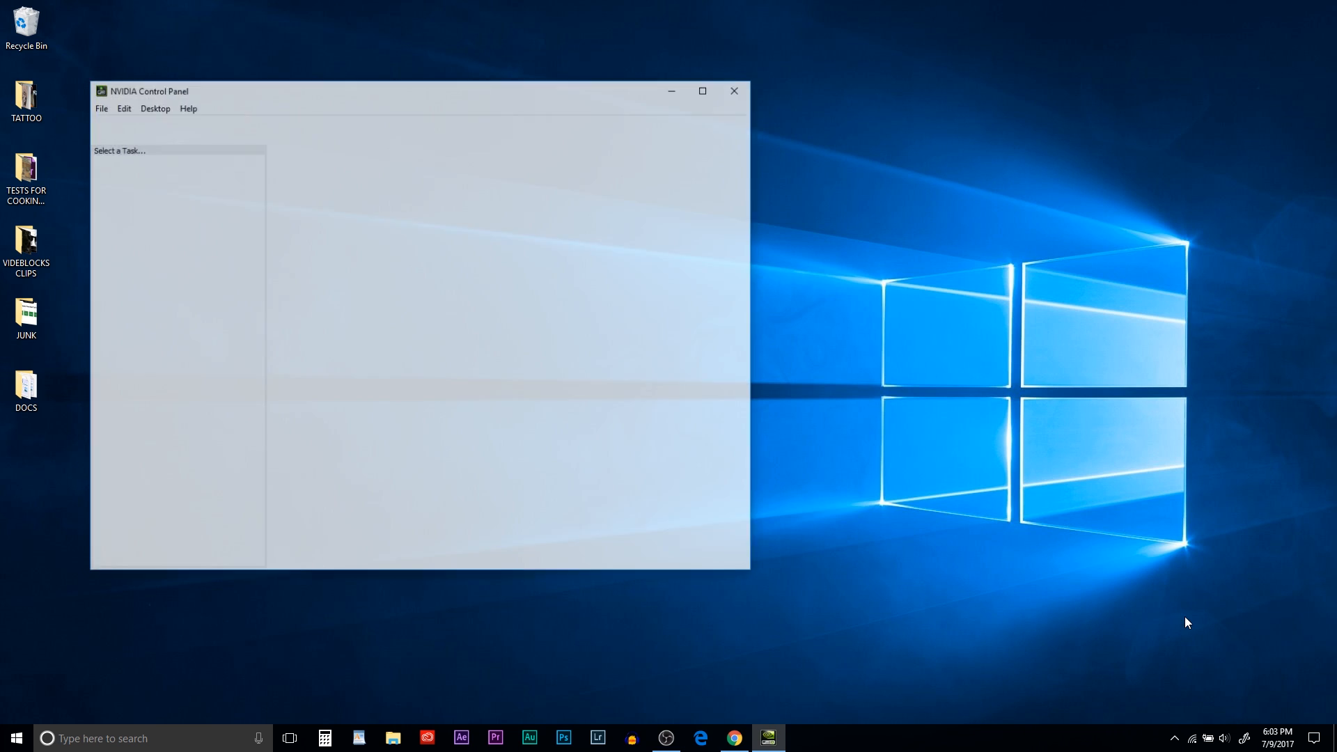
click(152, 185)
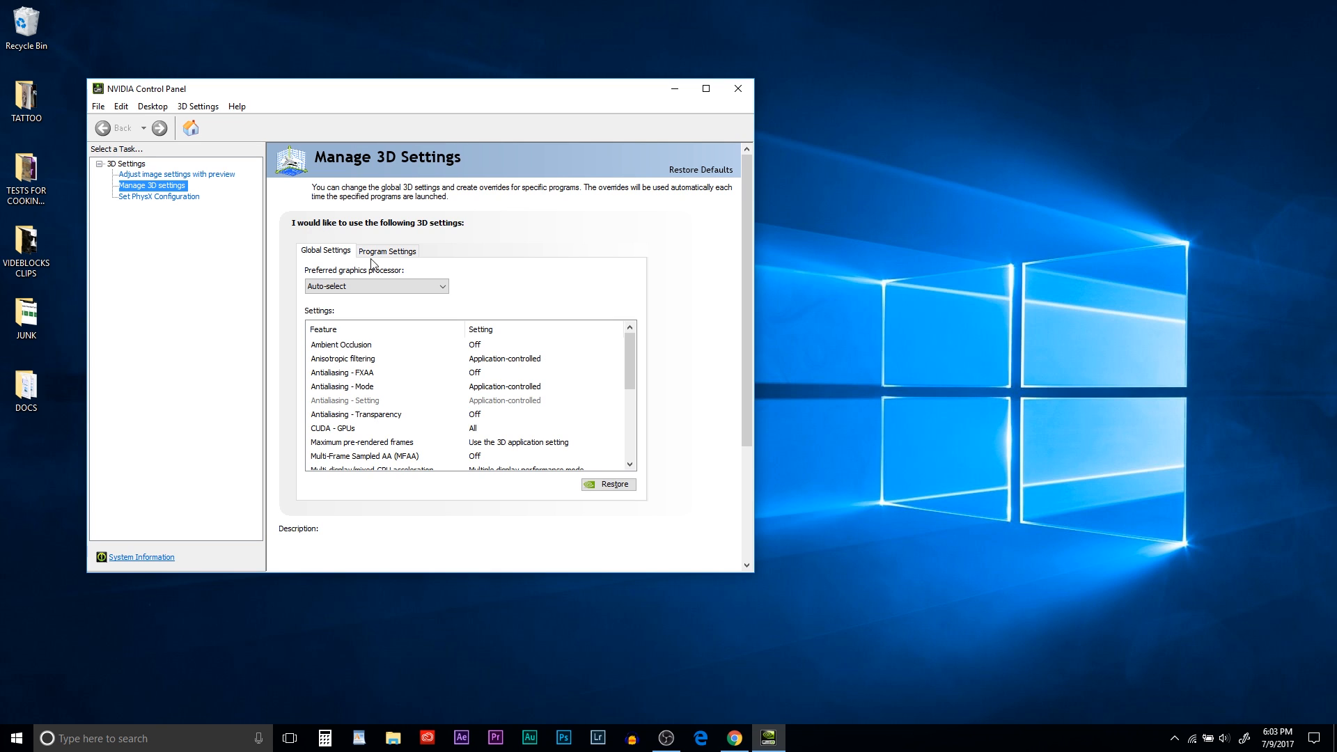
click(386, 249)
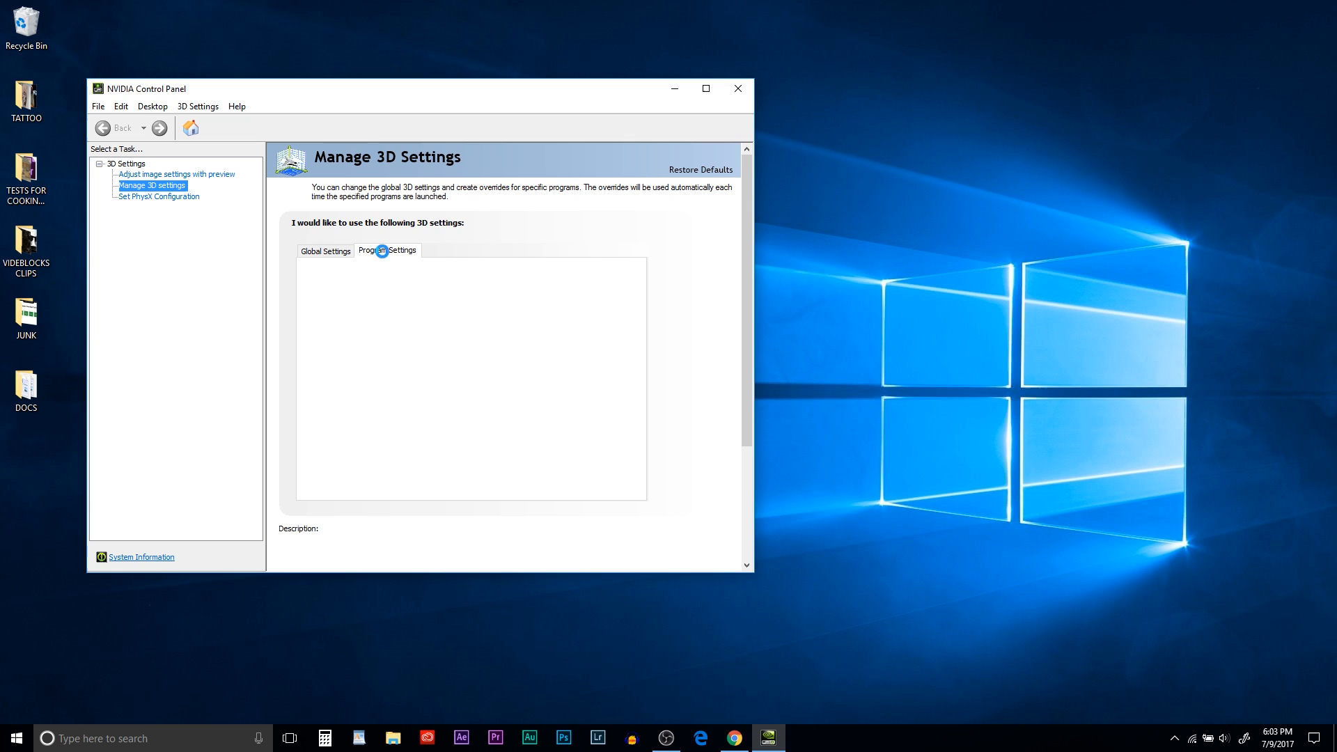
Step: Set Adobe Premiere to use the high-performance NVIDIA processor
click(386, 249)
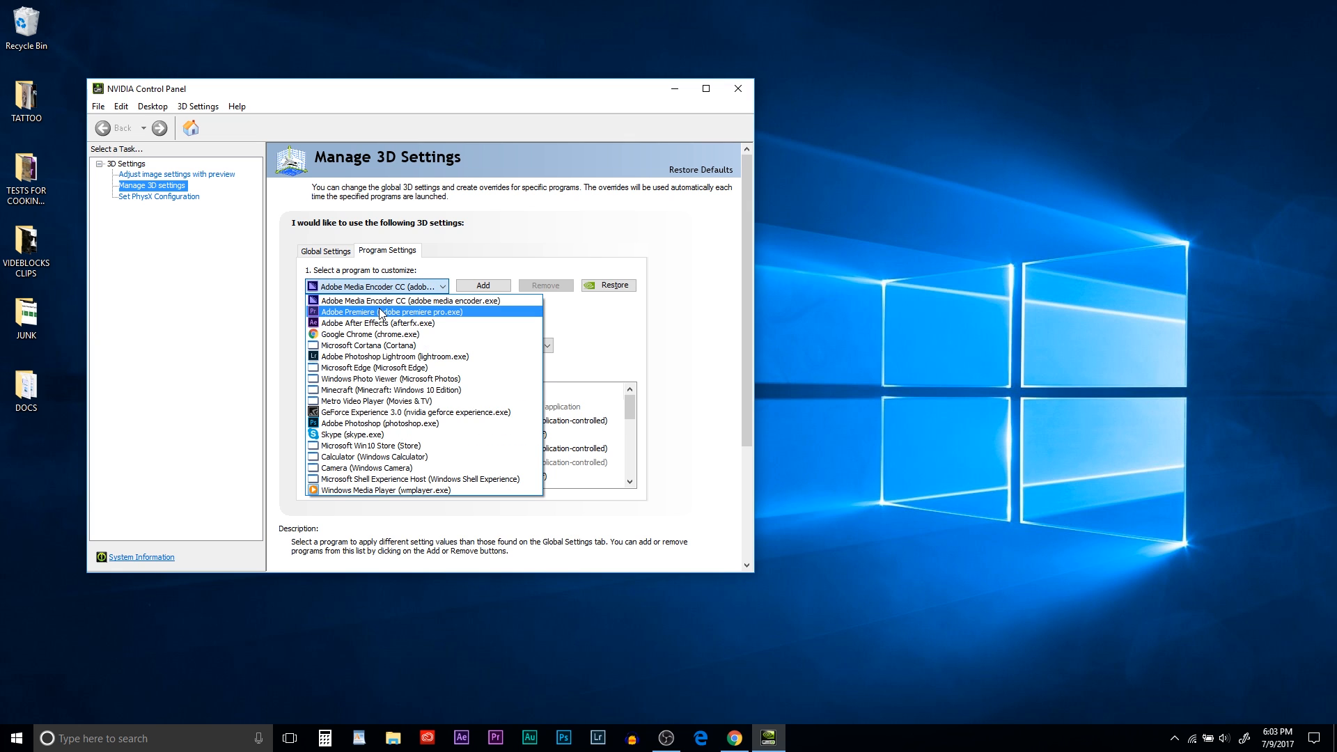
click(419, 311)
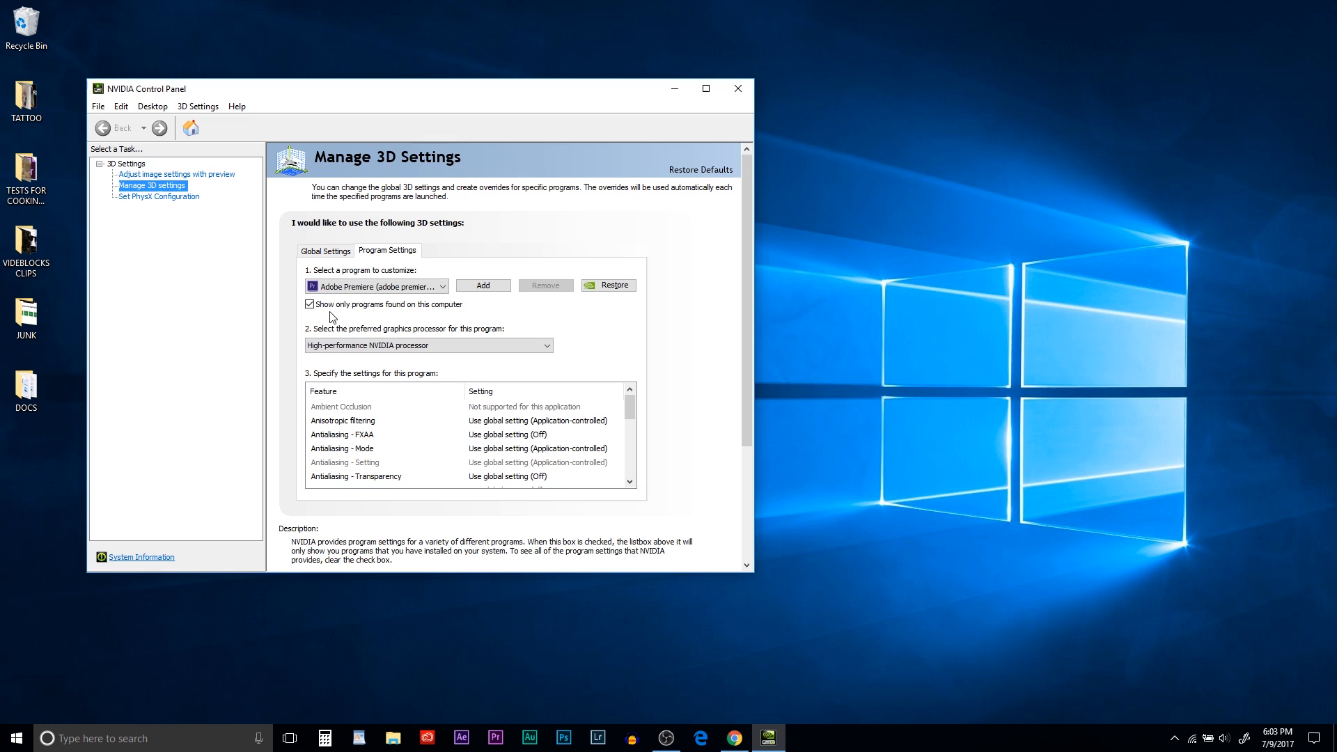
click(548, 344)
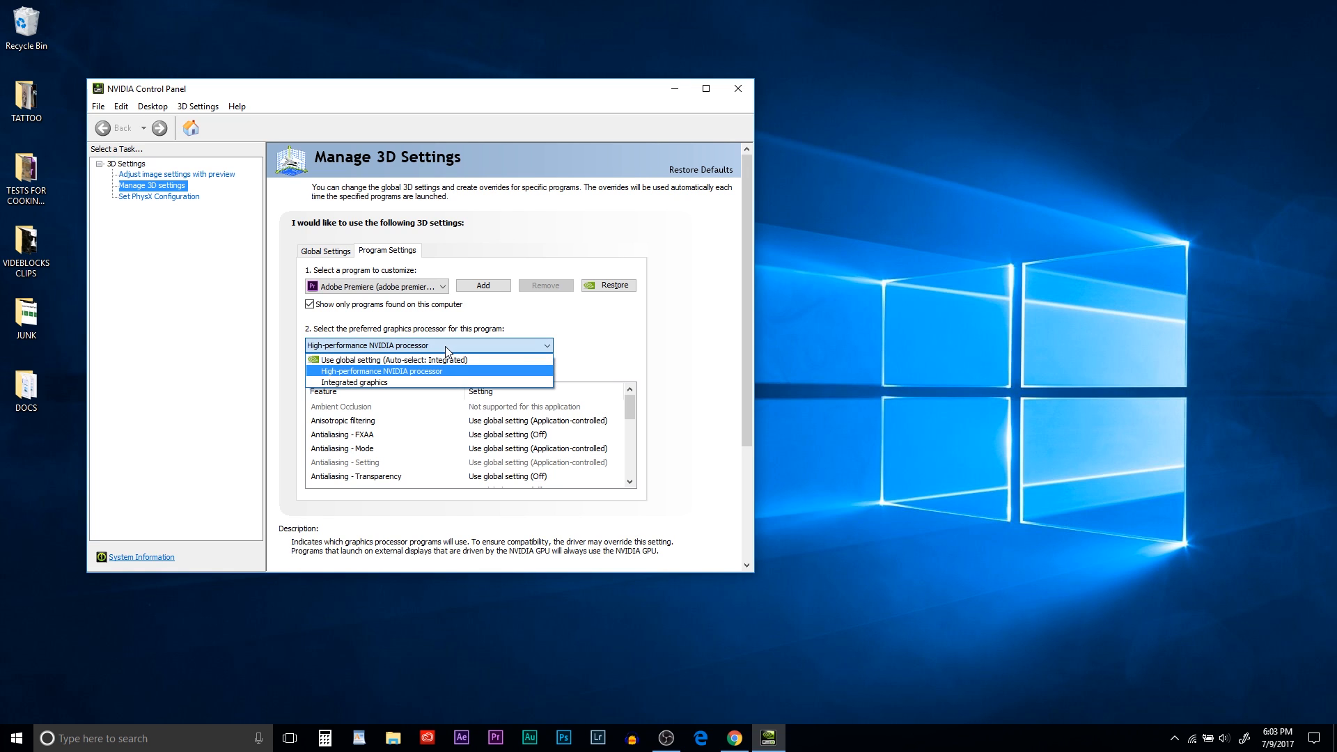
mouse_move(344, 383)
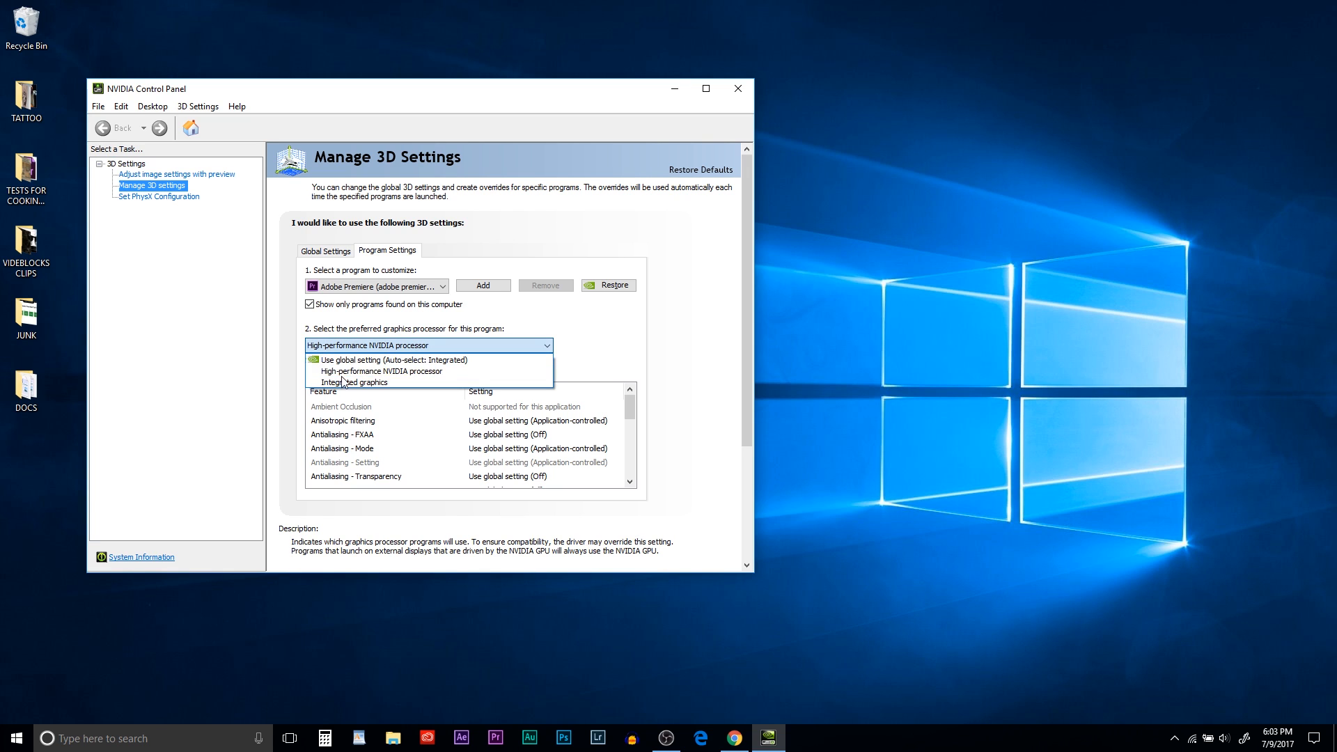
click(382, 371)
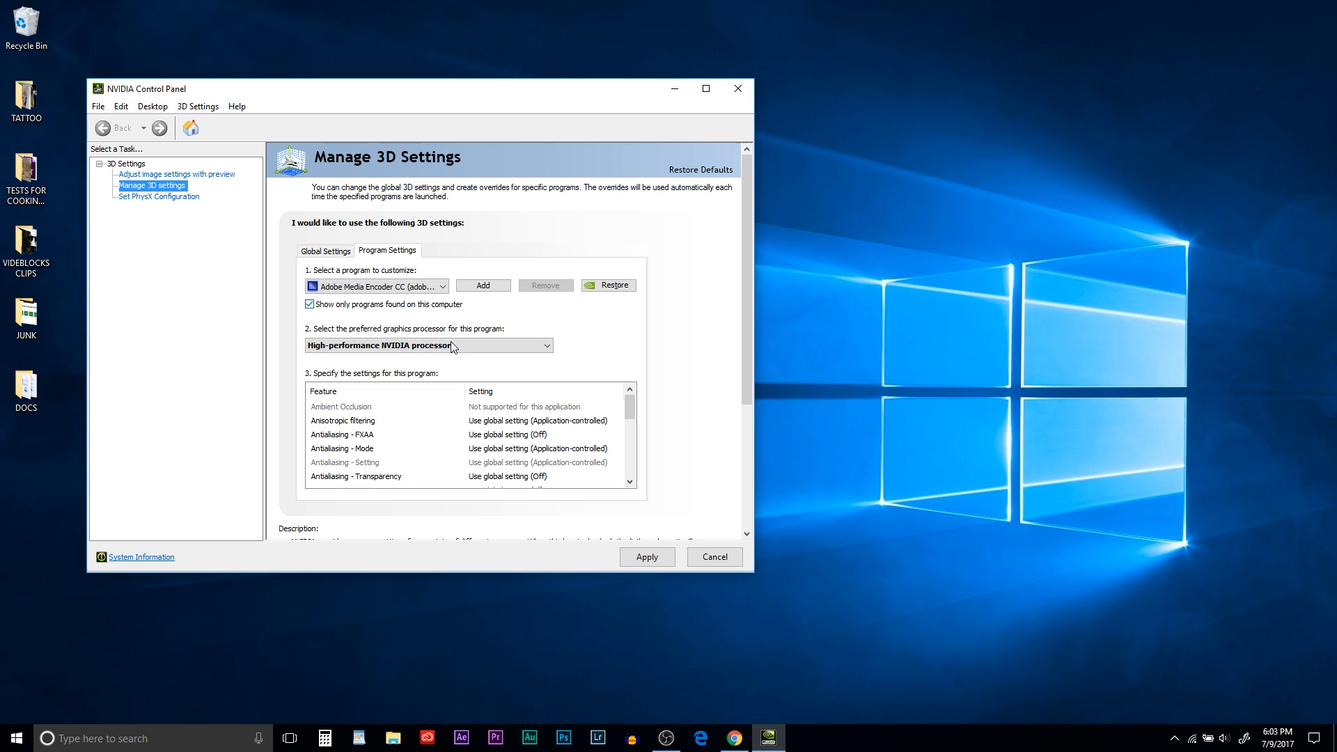
Step: Select Adobe Photoshop in the program list, then close NVIDIA Control Panel
click(441, 286)
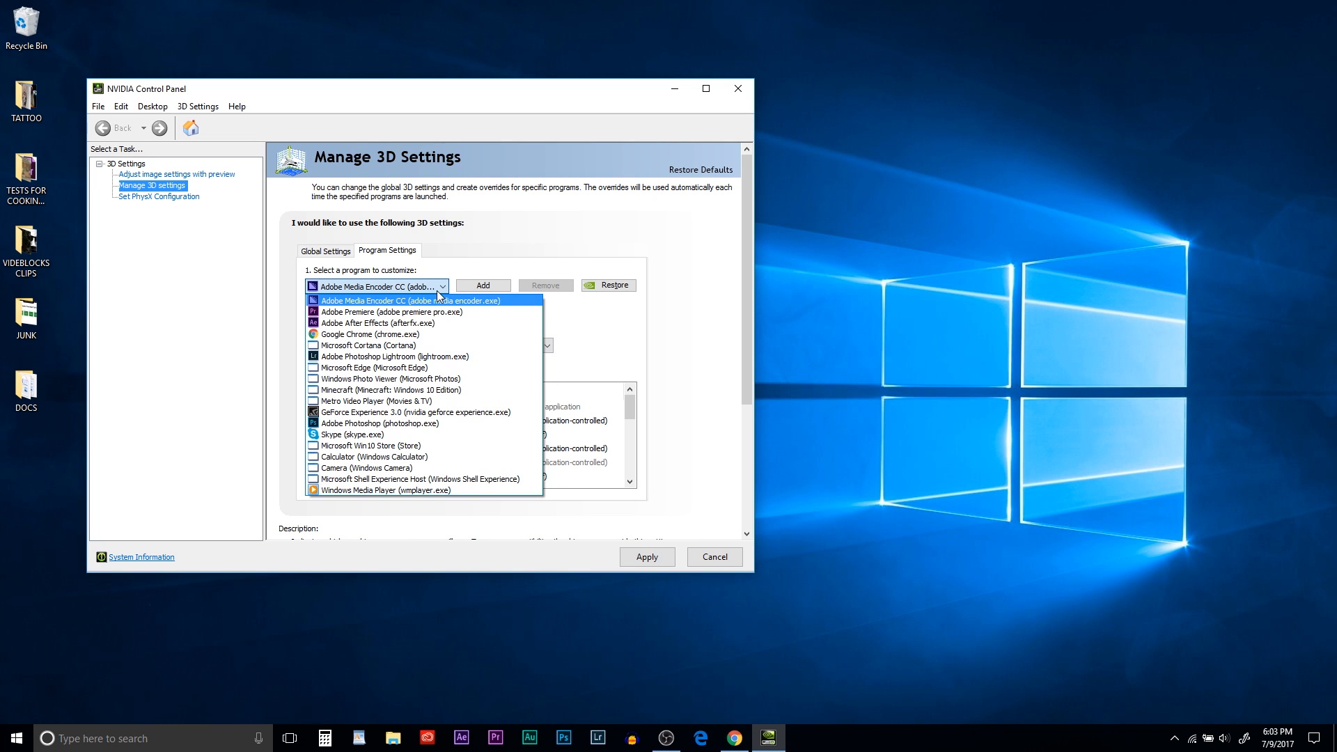
click(365, 424)
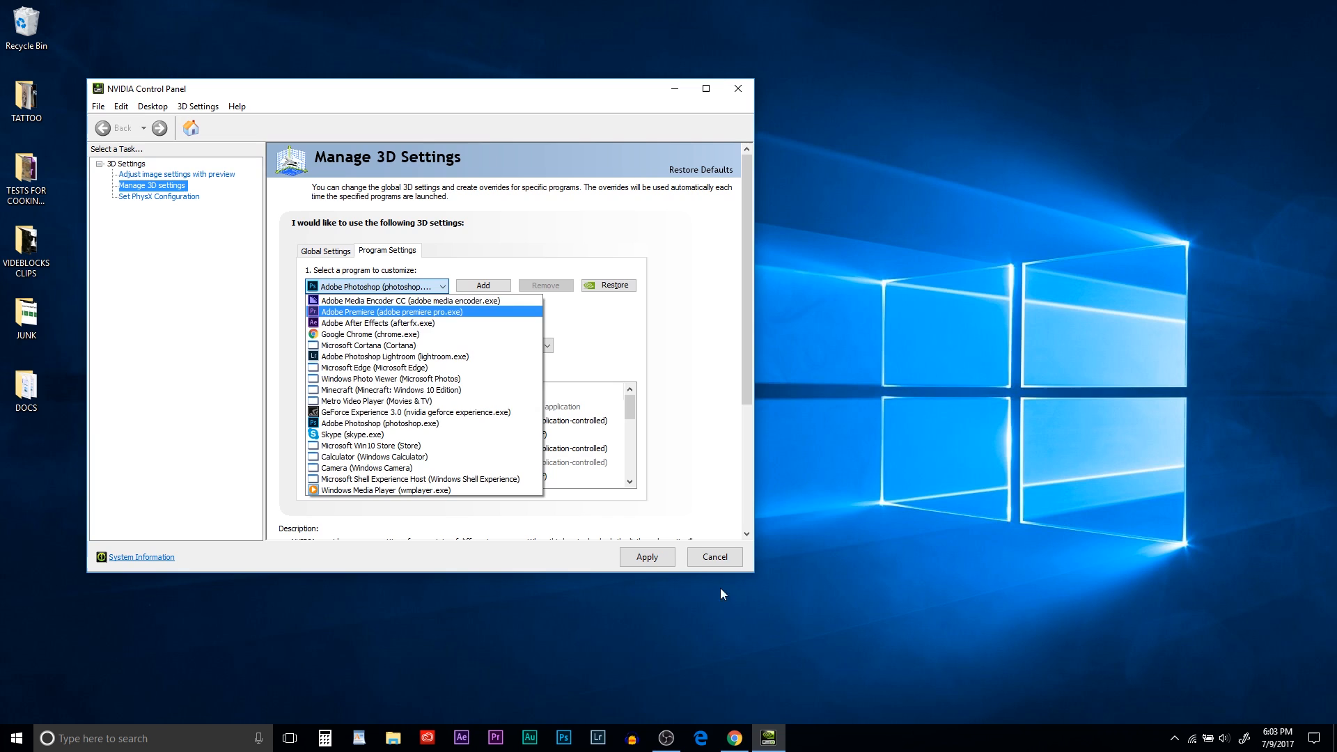
click(377, 285)
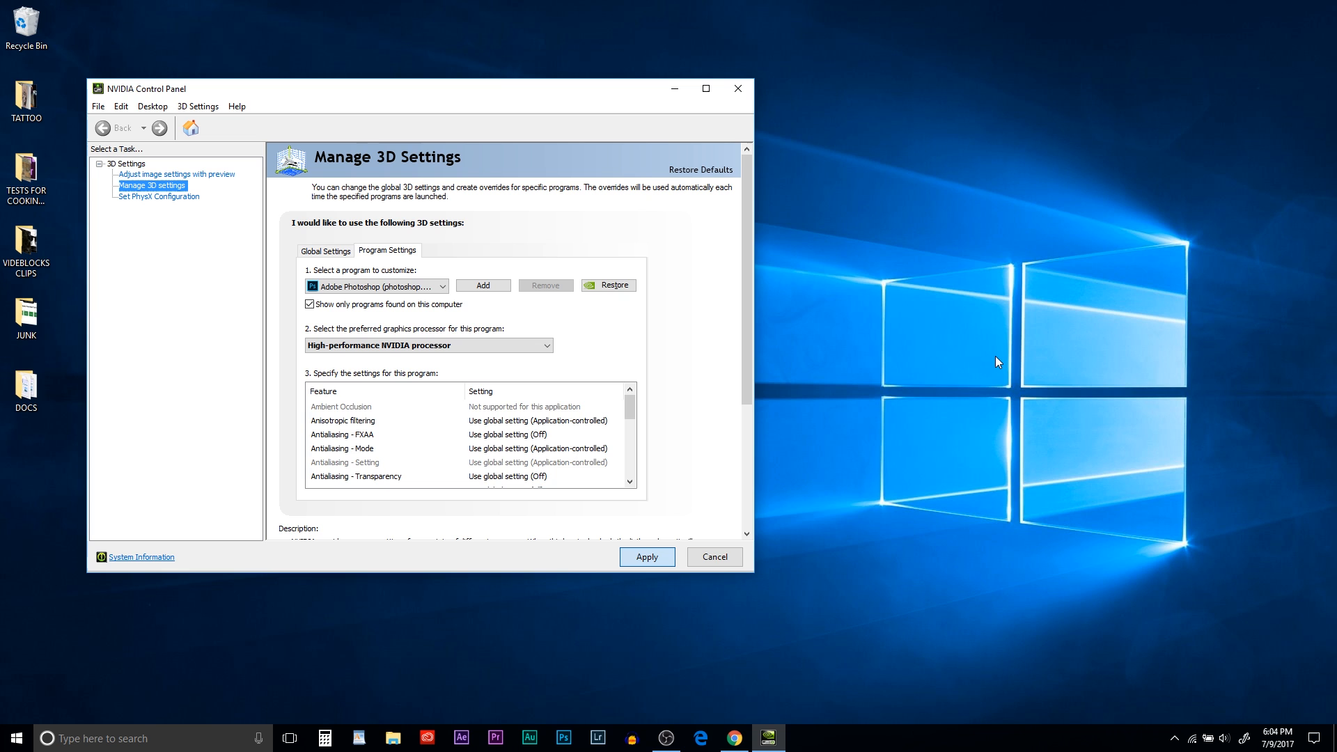
mouse_move(735, 88)
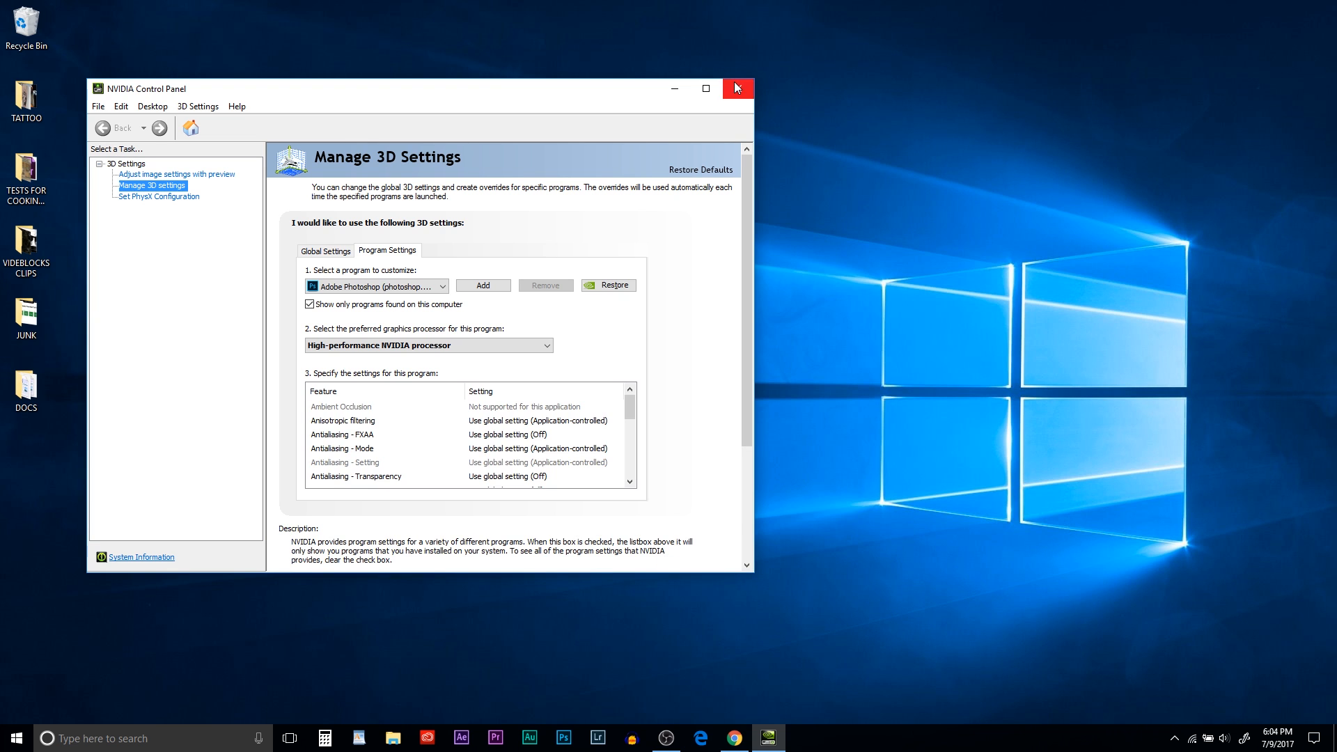
click(735, 88)
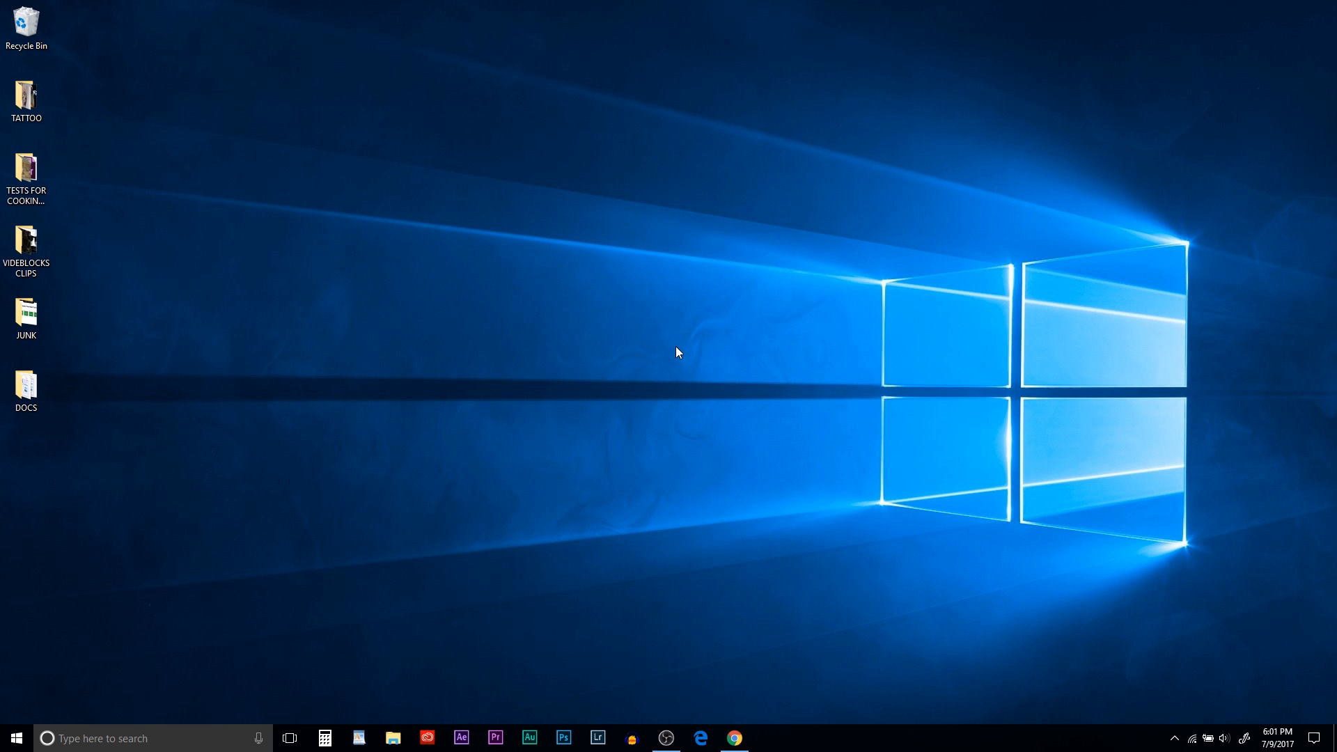
Step: Open Edit power plan from Start search and its advanced power settings
text(edit power plan)
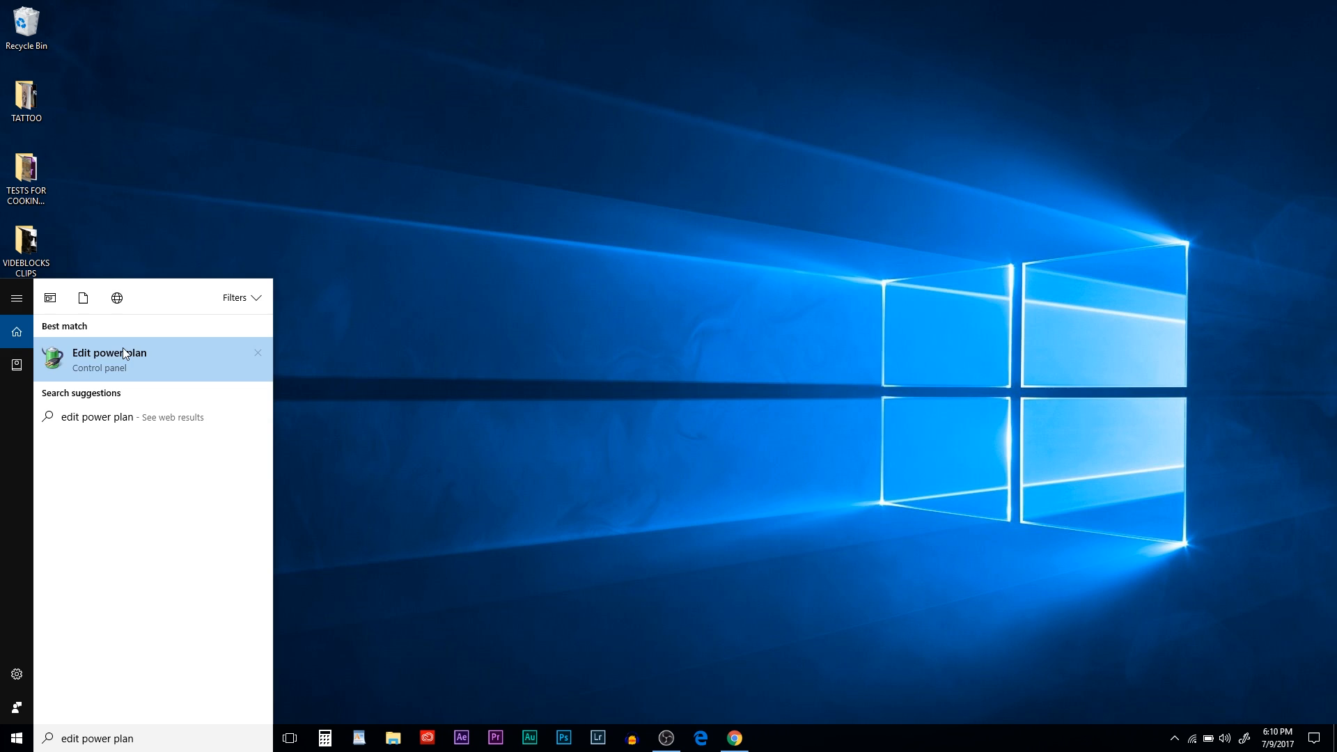
click(109, 352)
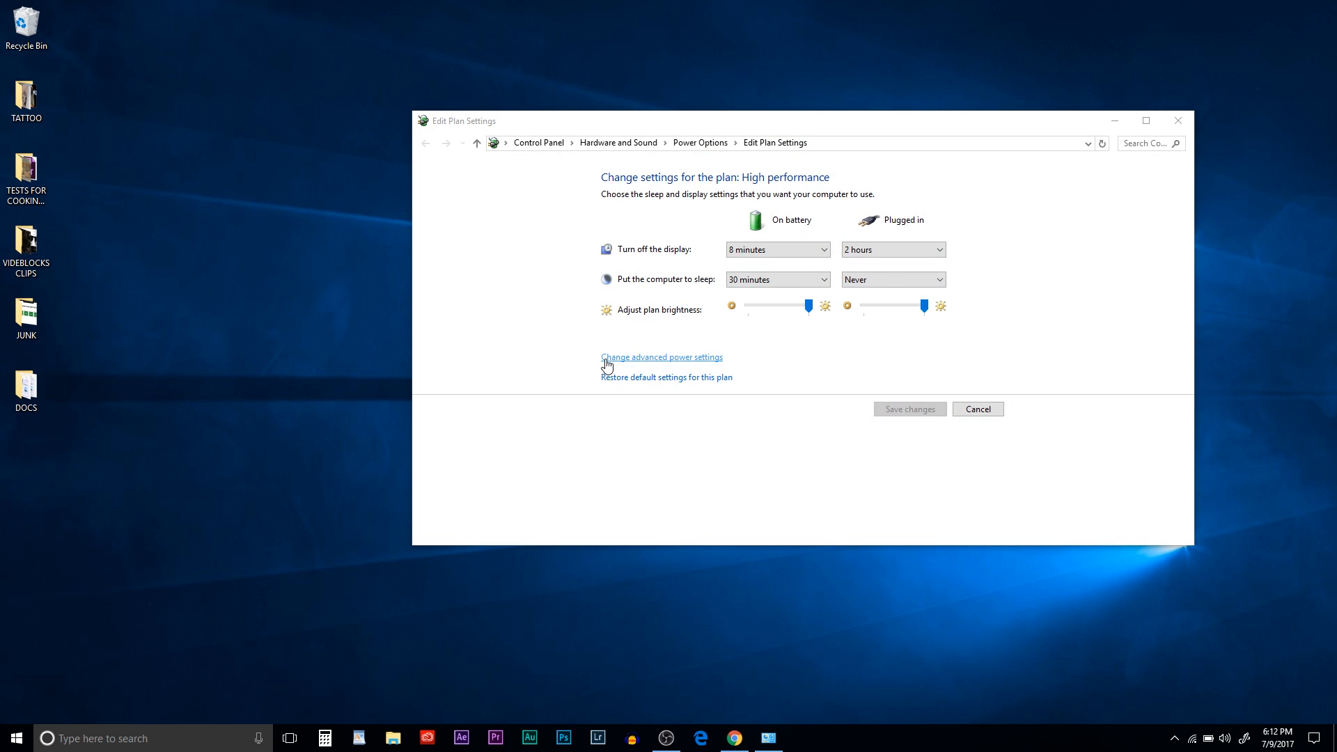
click(660, 357)
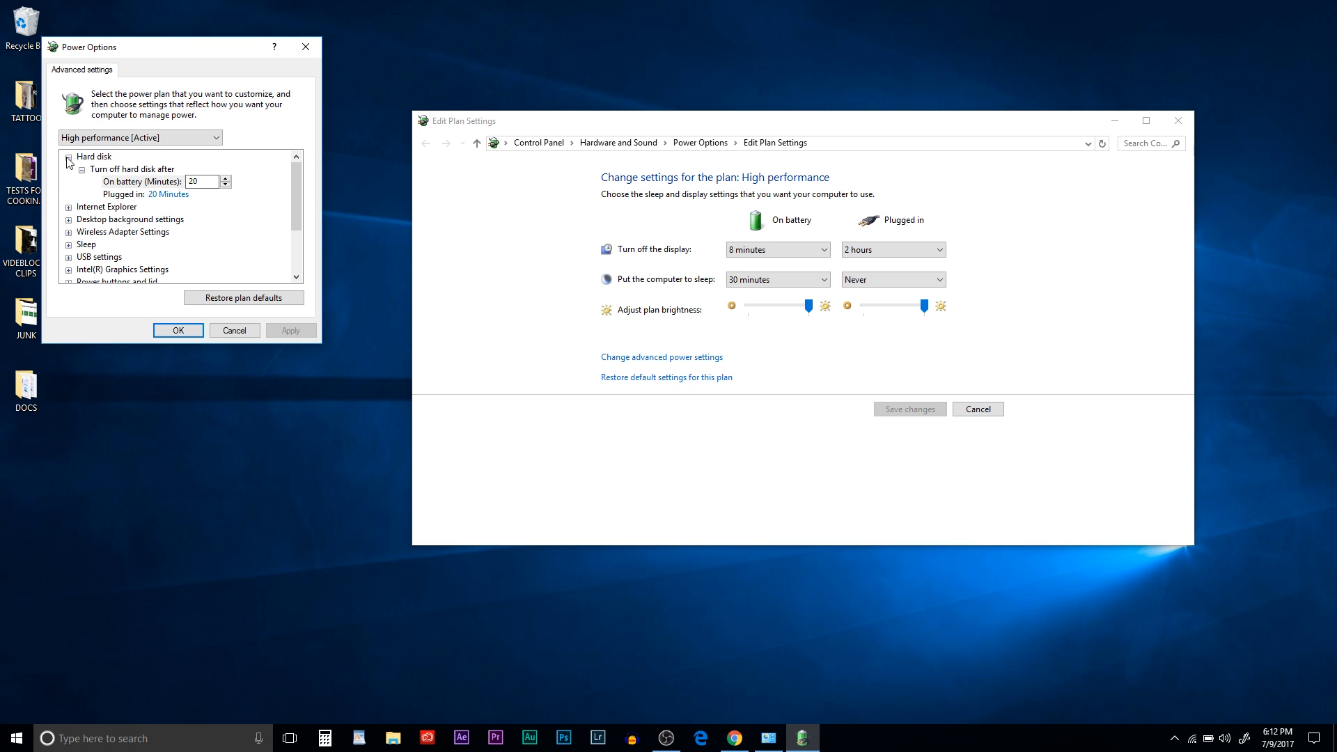
Step: Review the Hard disk, Internet Explorer and Desktop background slide show power entries
click(68, 156)
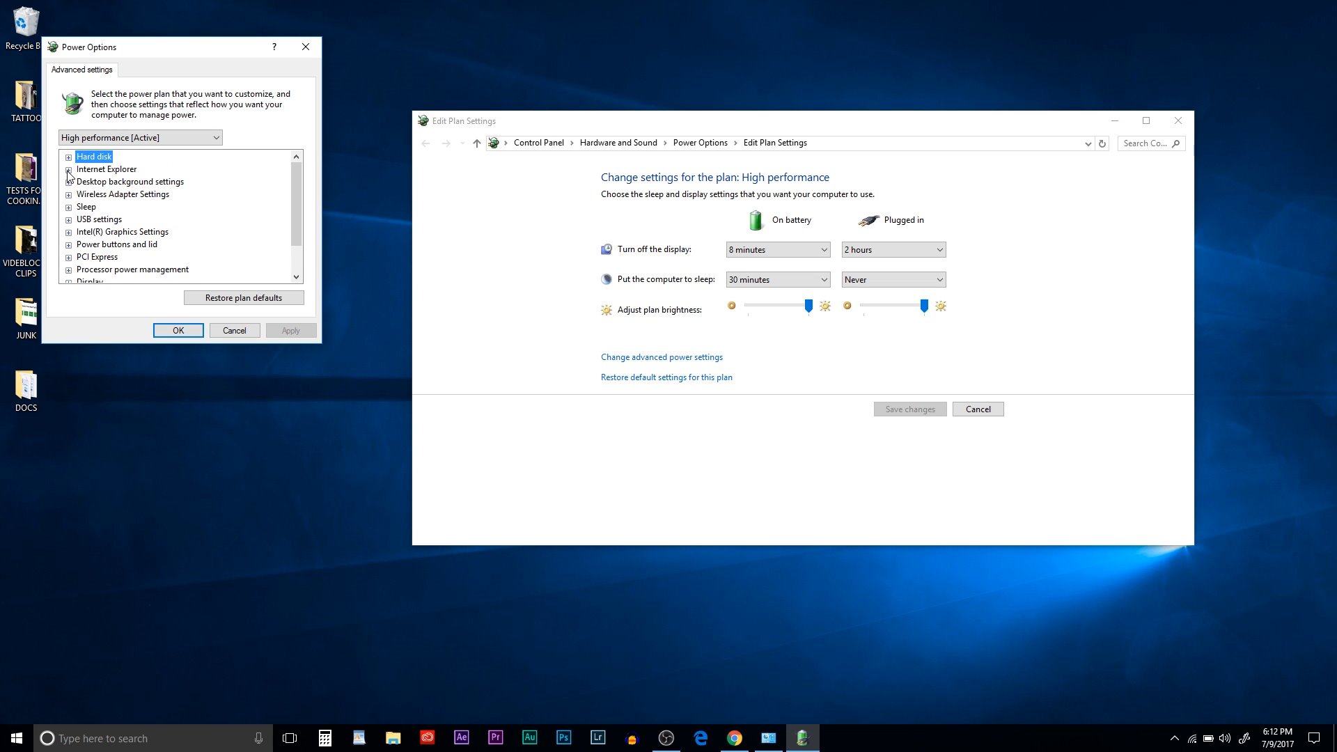
click(68, 169)
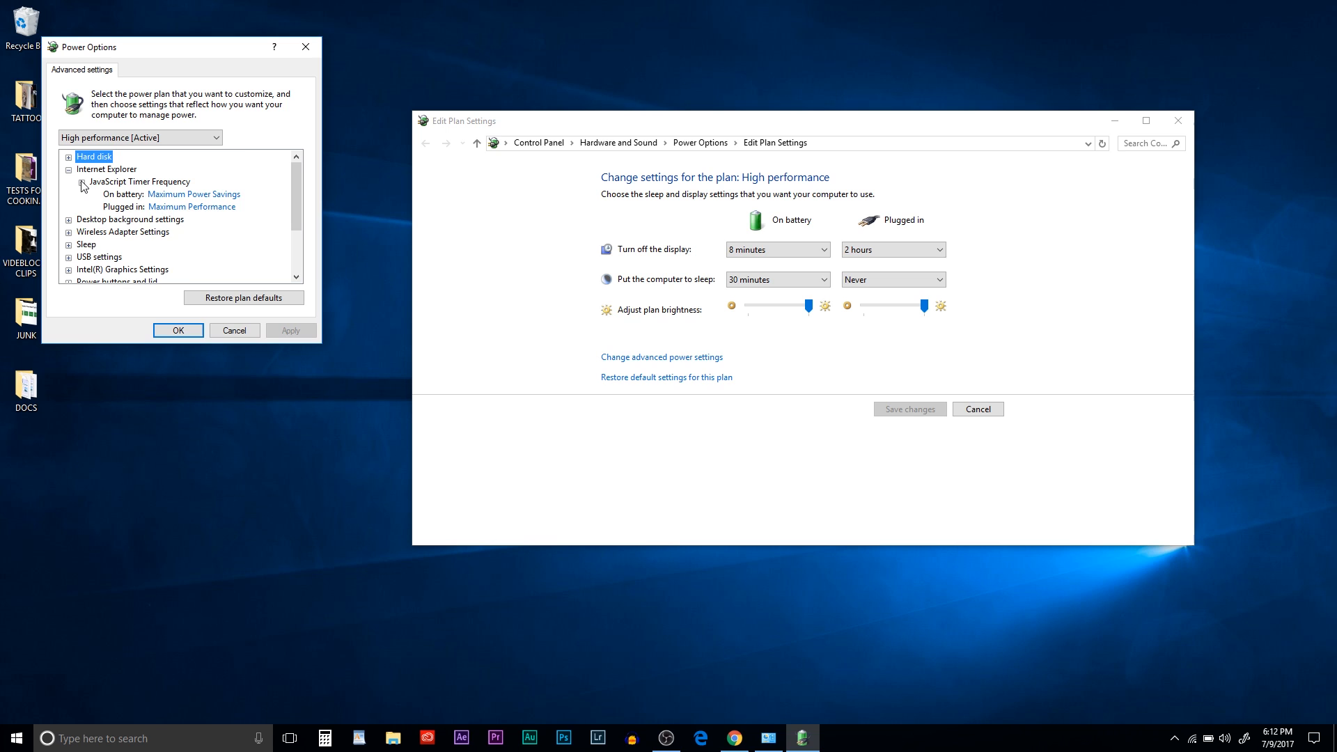
click(69, 169)
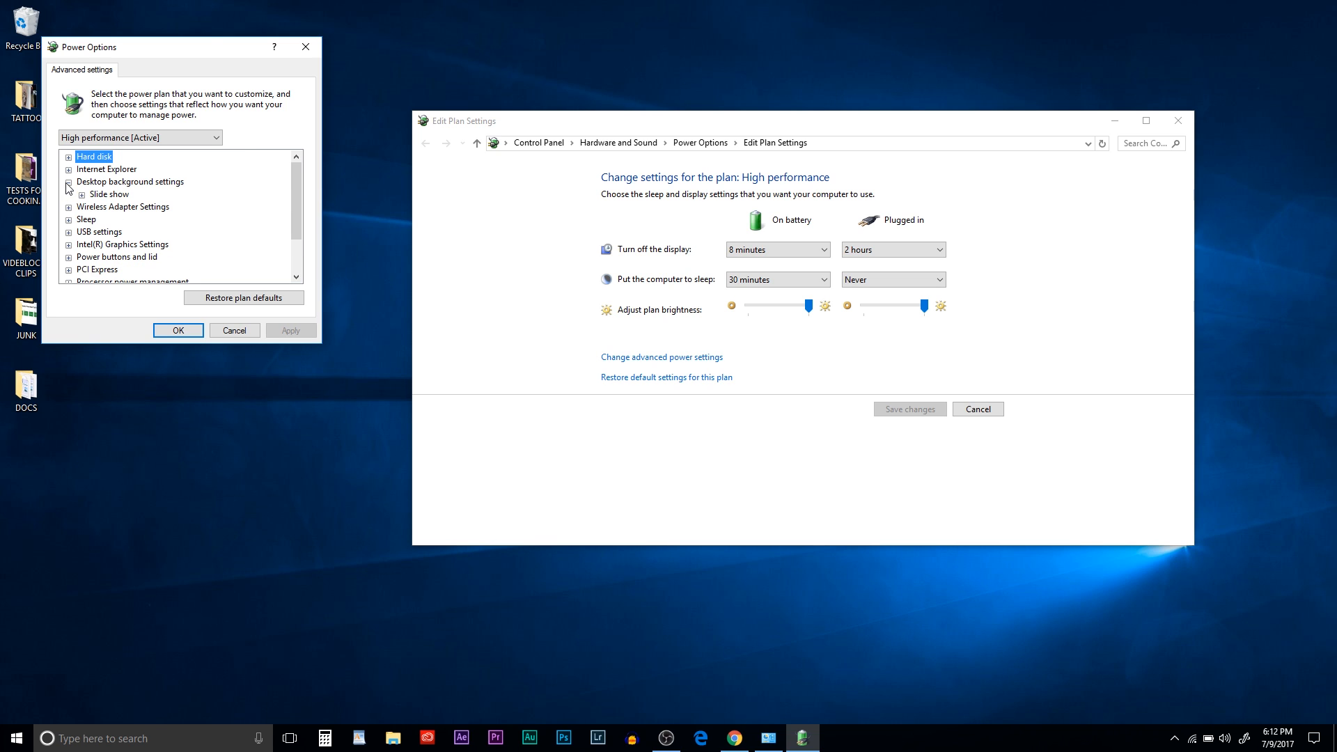
click(82, 194)
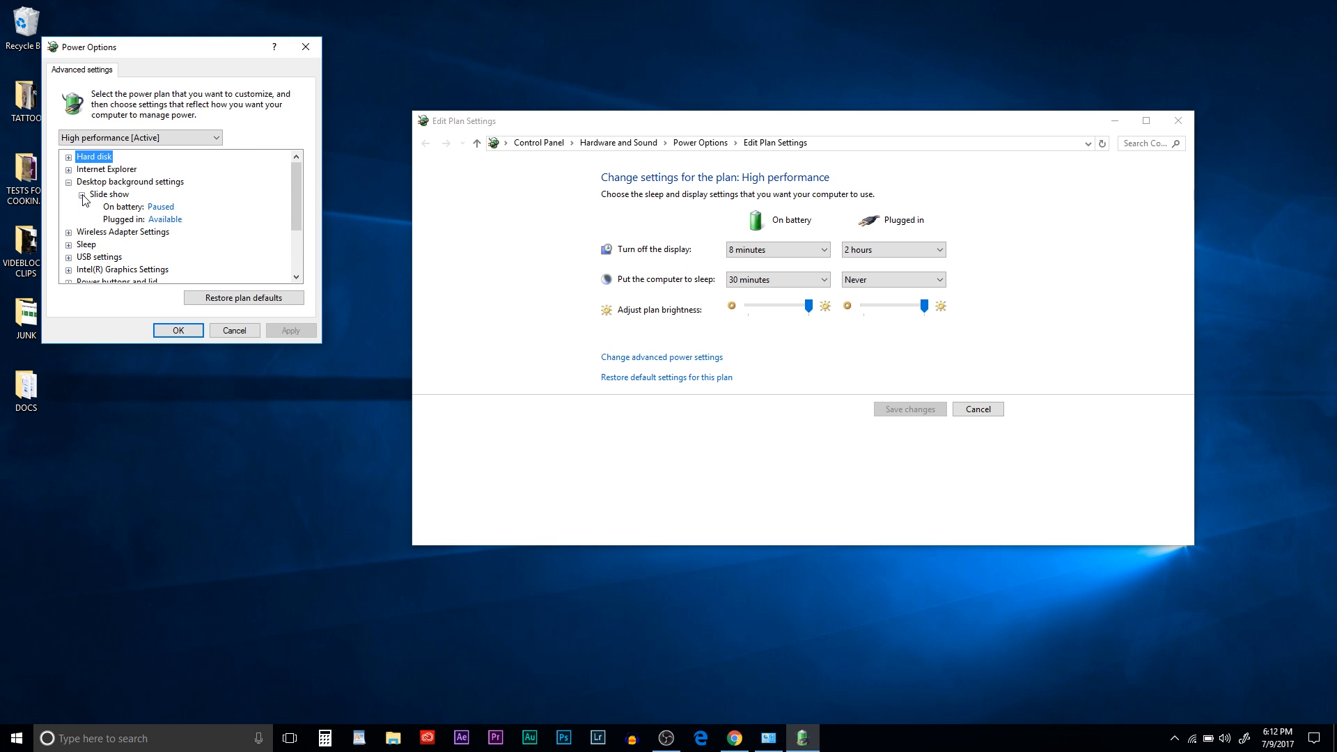
Step: Review the Intel Graphics power plan and PCI Express link state power management entries
click(82, 193)
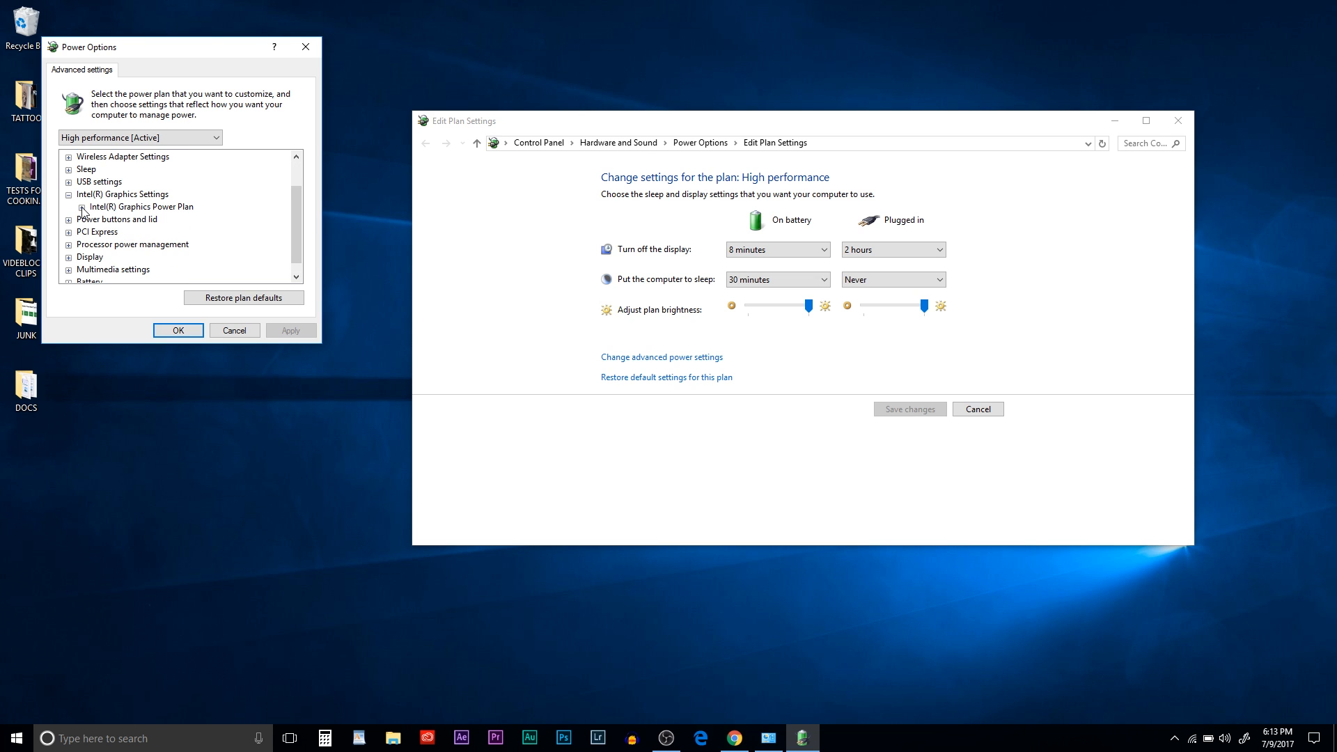
click(83, 206)
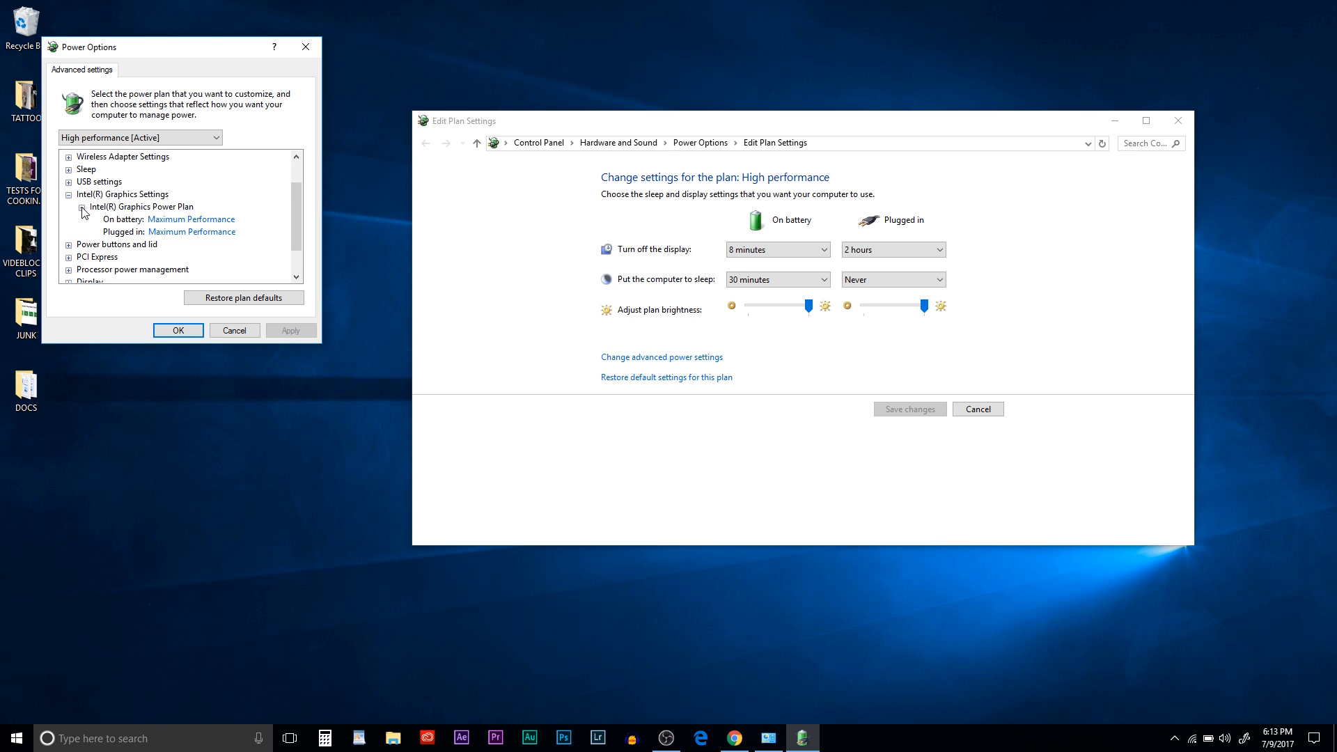
click(78, 207)
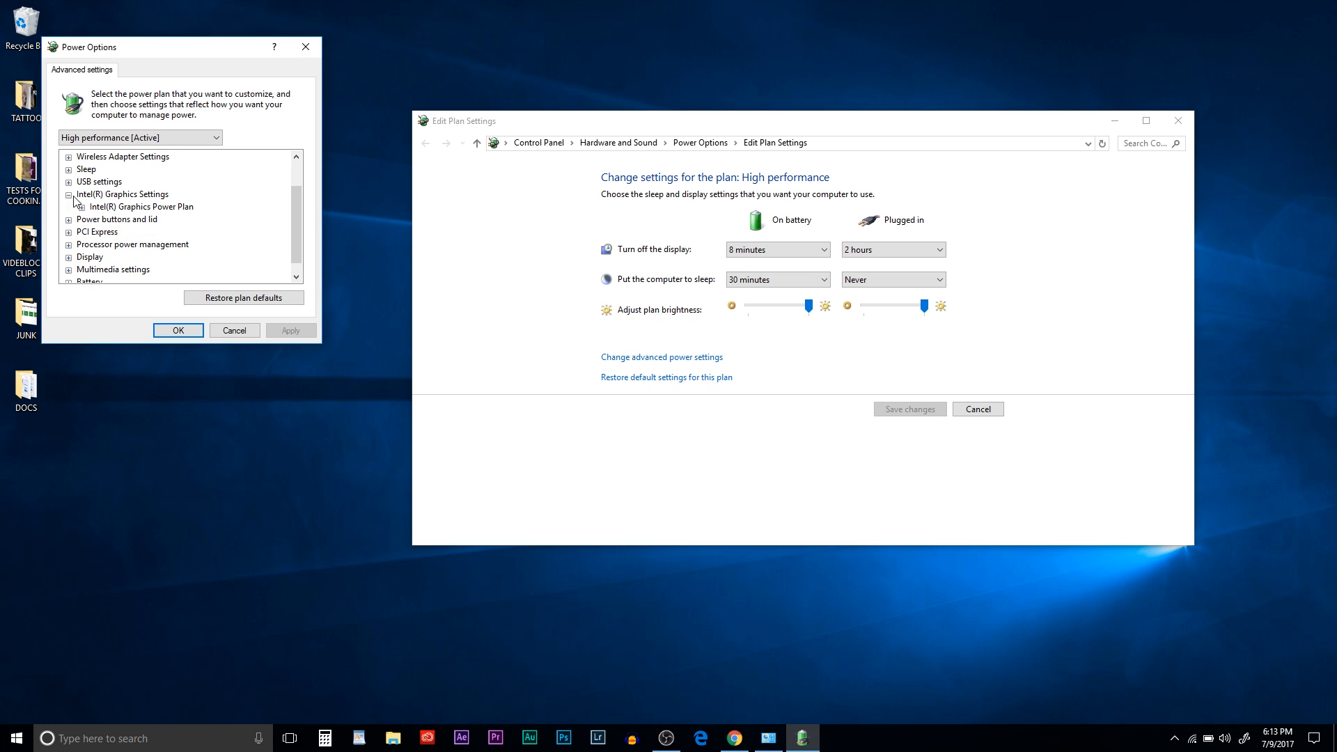
click(69, 218)
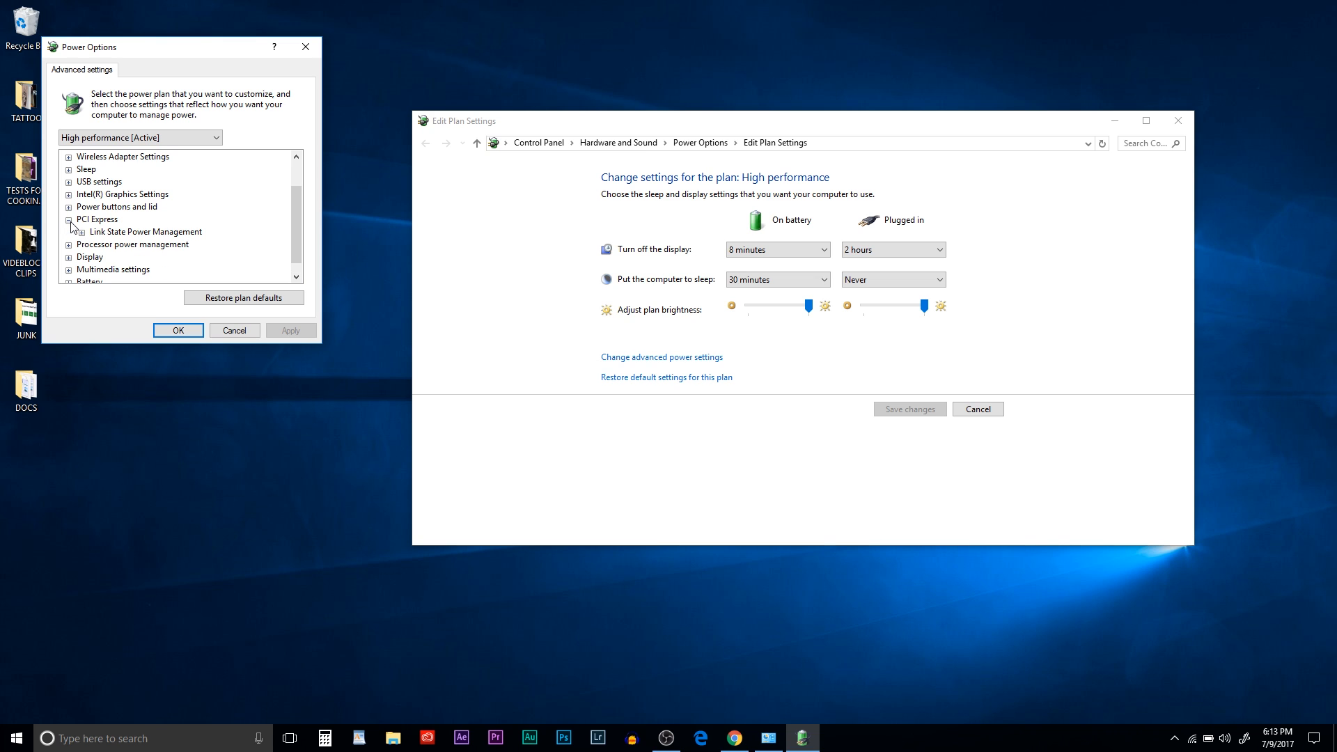
click(69, 231)
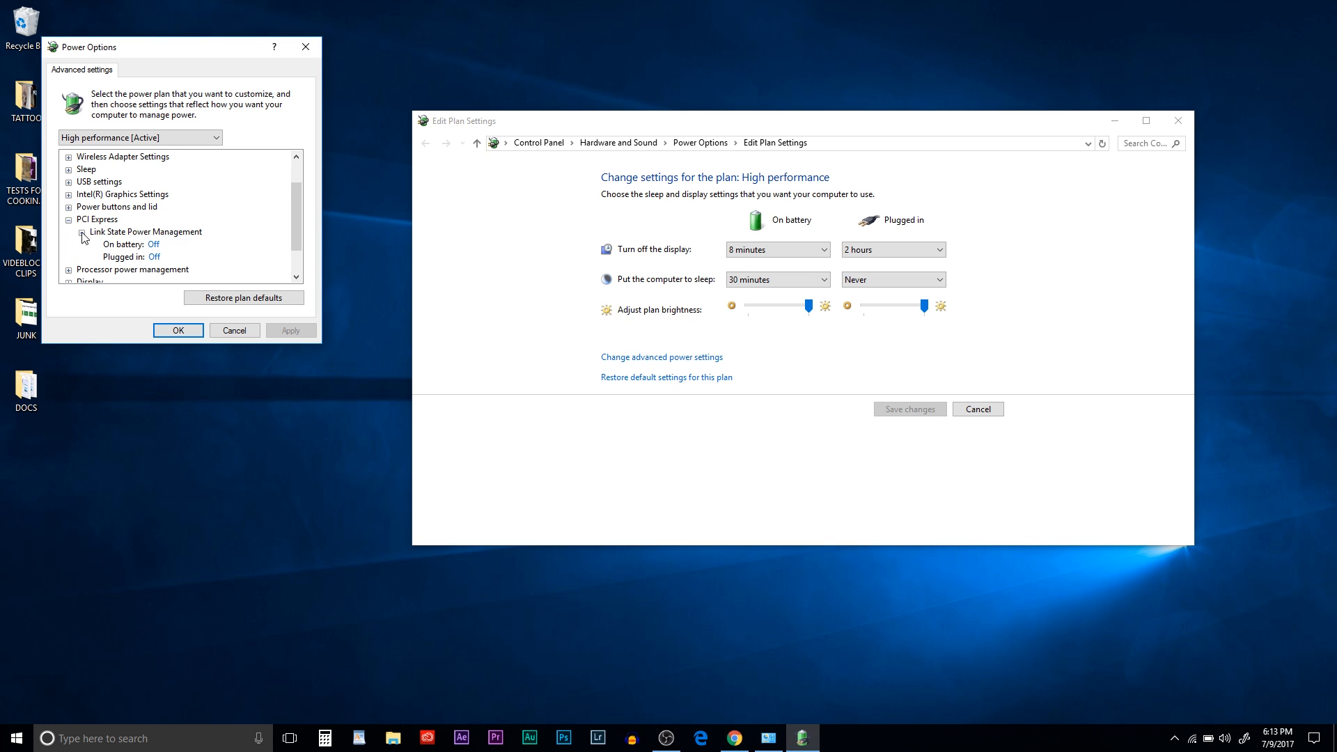
click(68, 218)
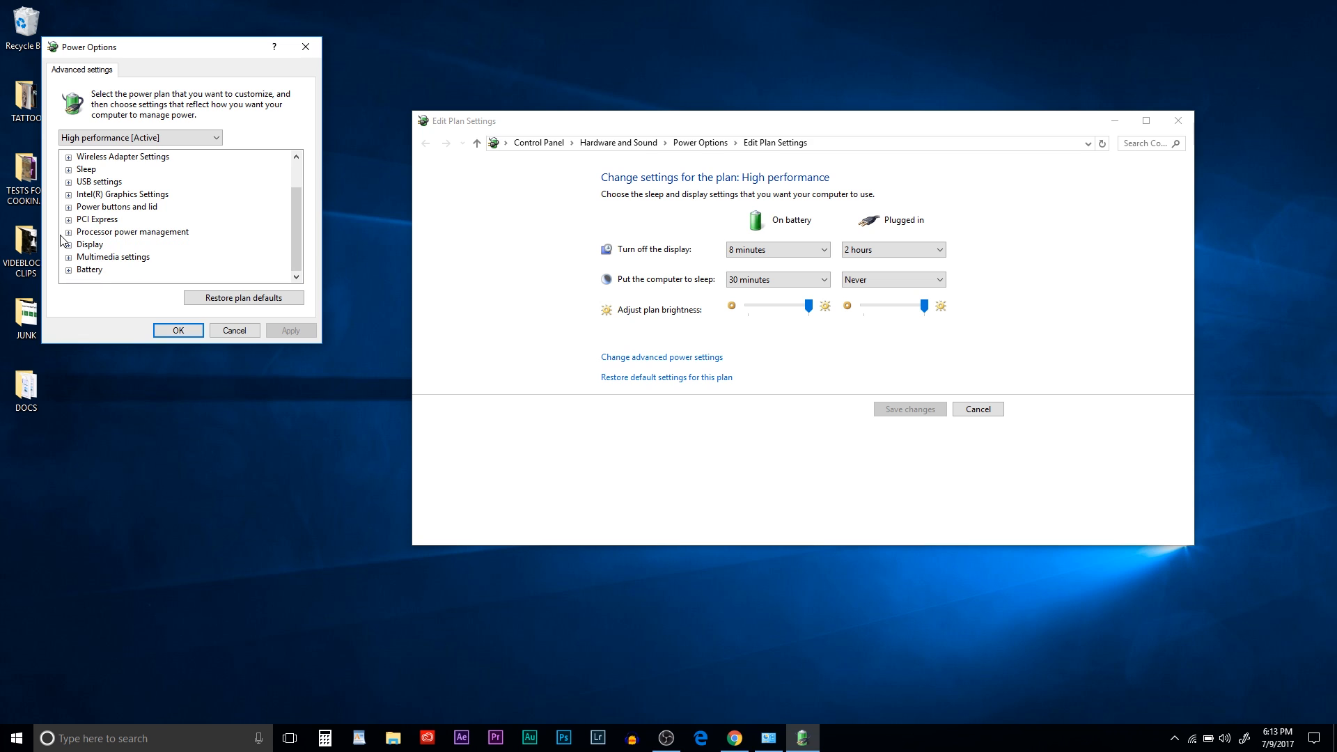
Step: Review Processor power management, Display and Multimedia 'when playing video' entries
click(68, 231)
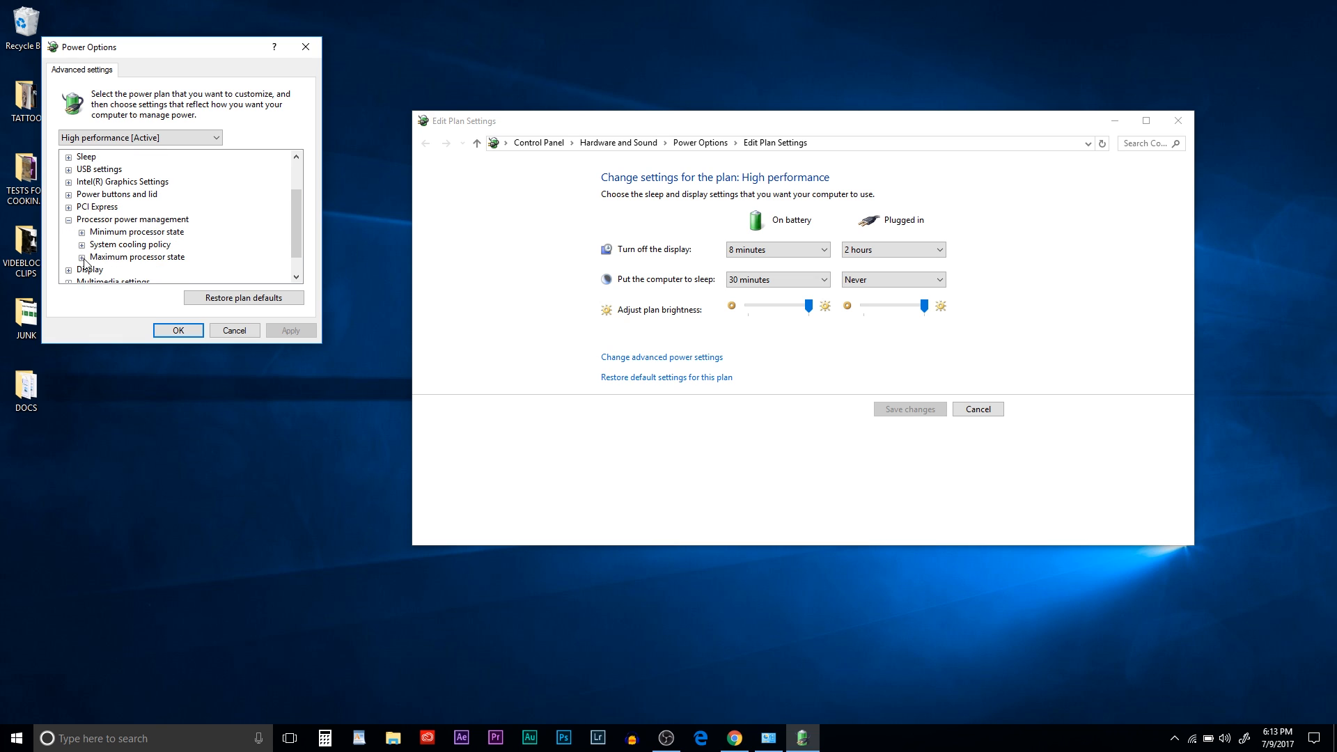
click(81, 256)
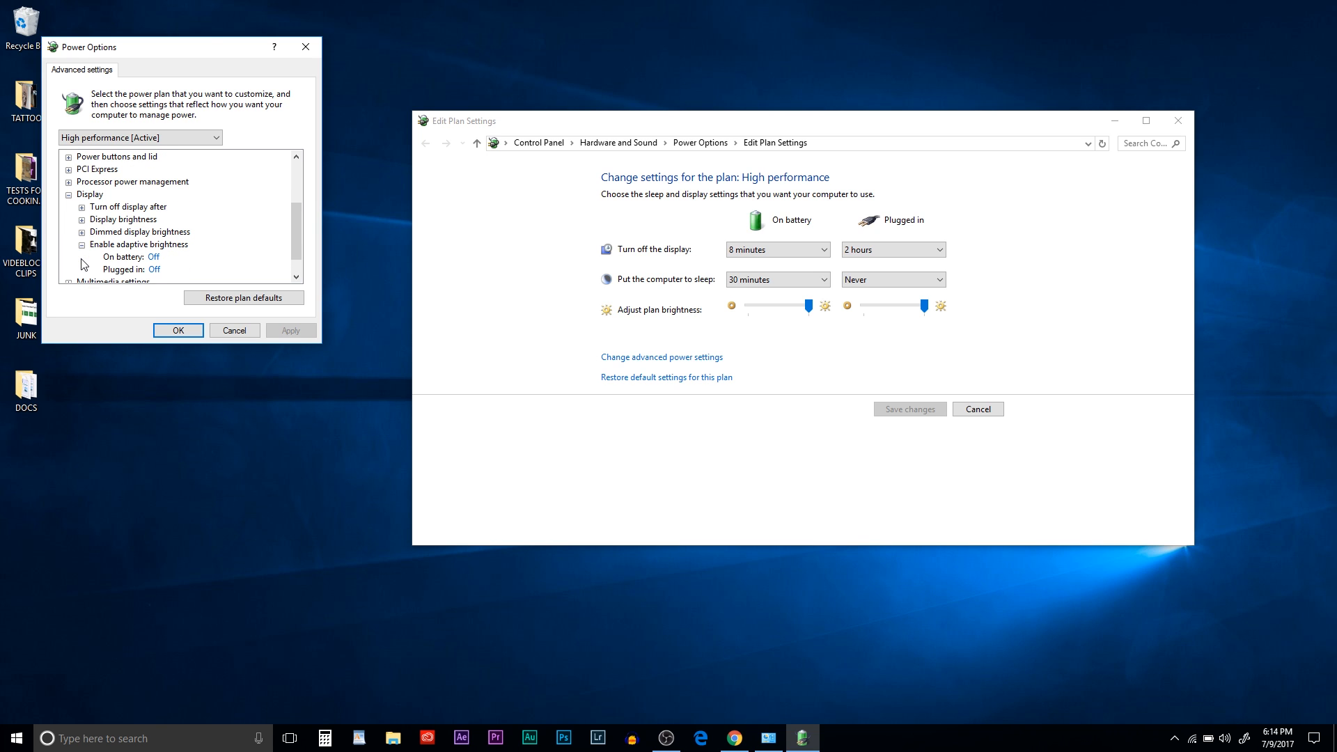
click(81, 243)
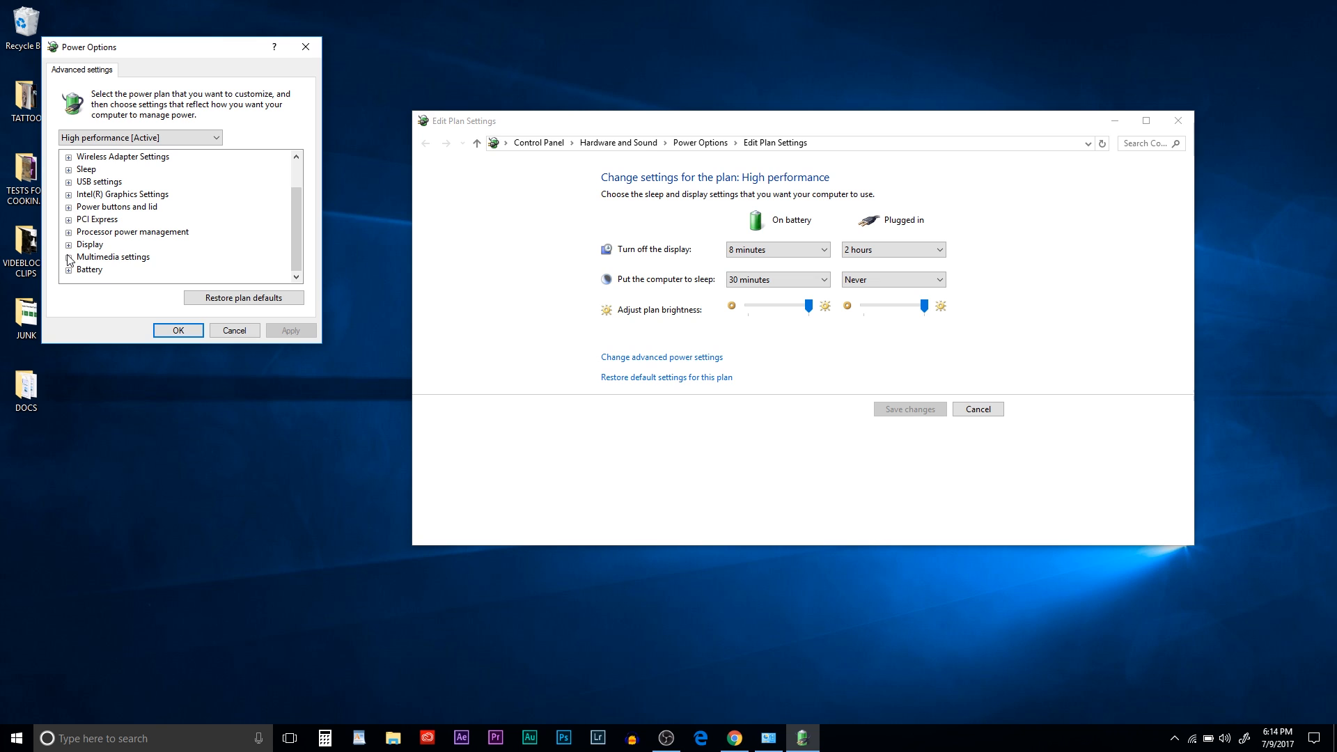
click(68, 256)
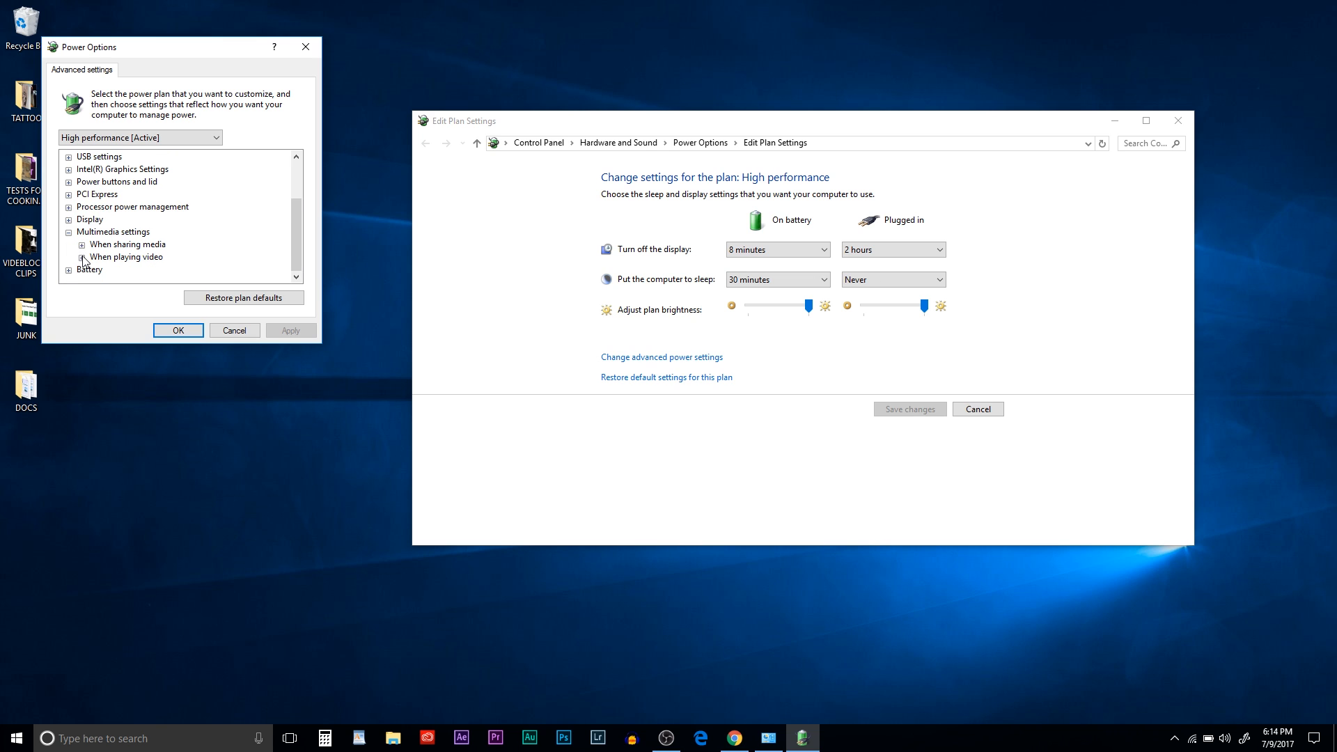
click(81, 256)
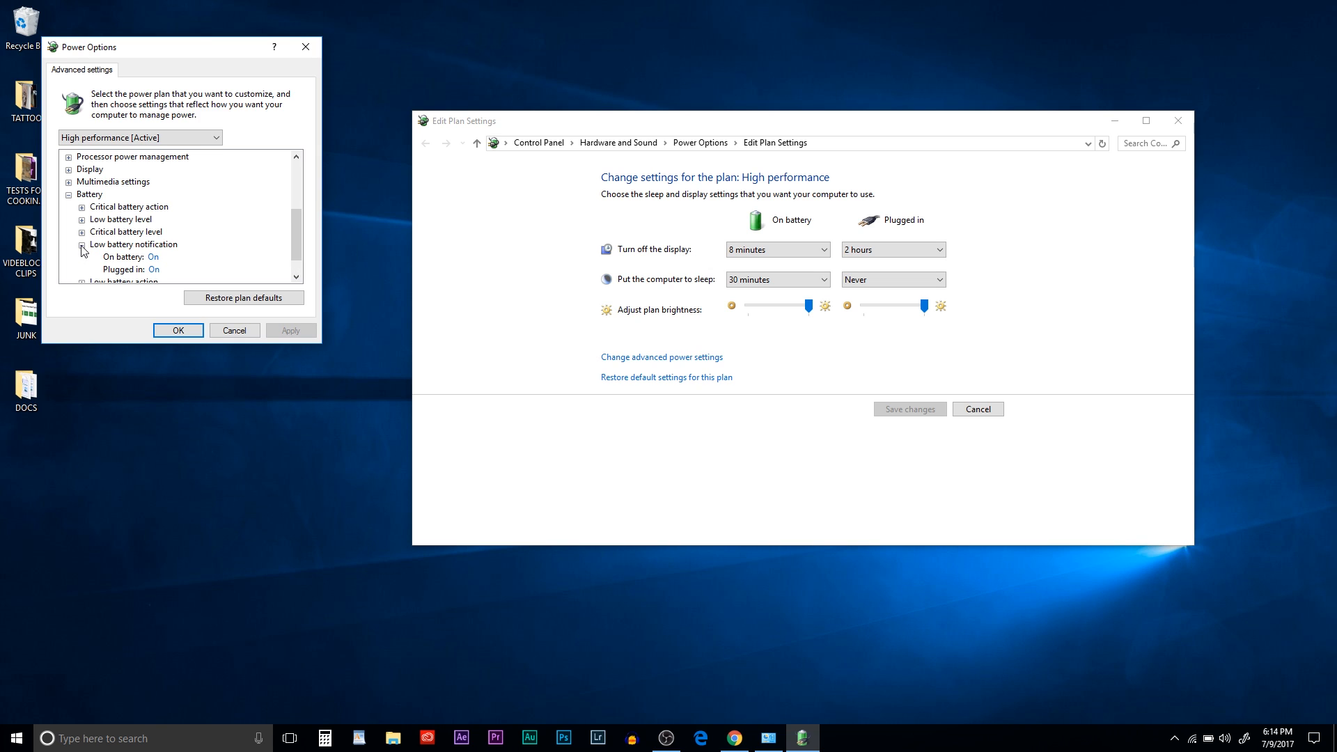
Step: Check the low battery action values, collapse Battery and accept the advanced settings with OK
click(82, 243)
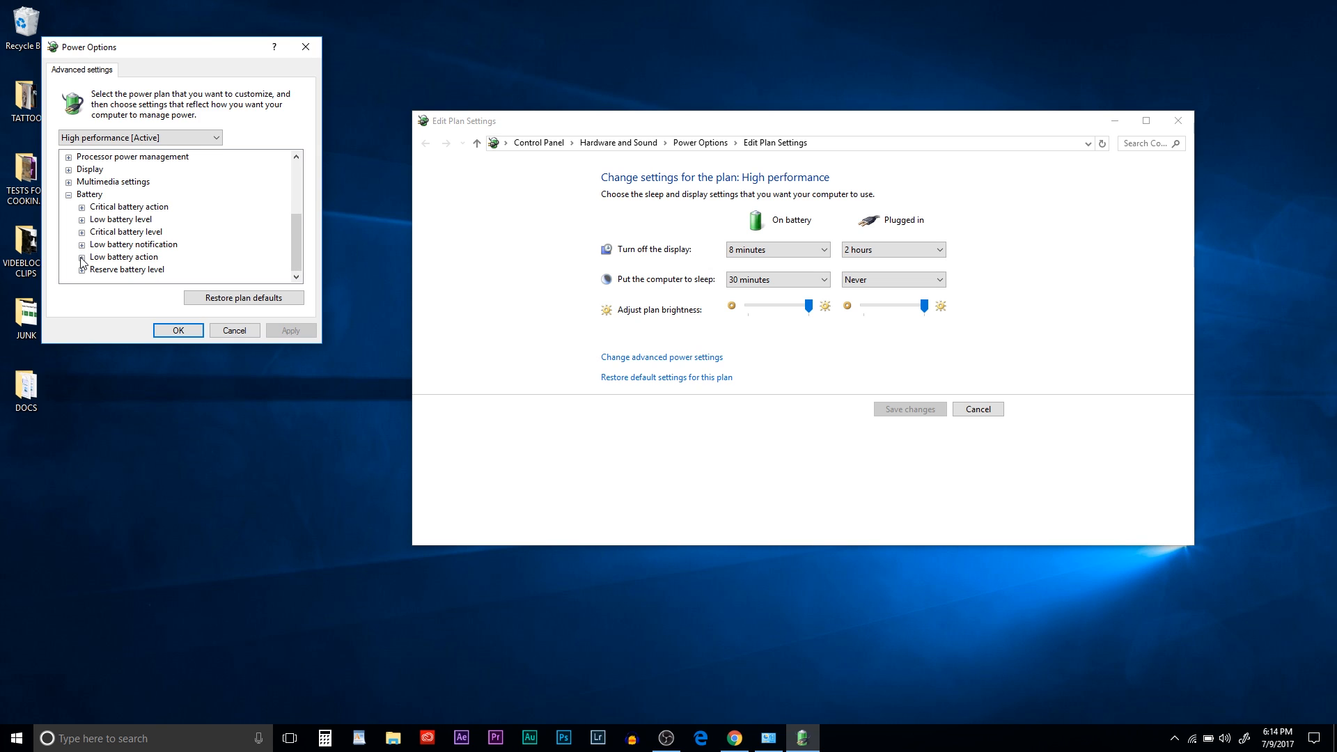
click(81, 257)
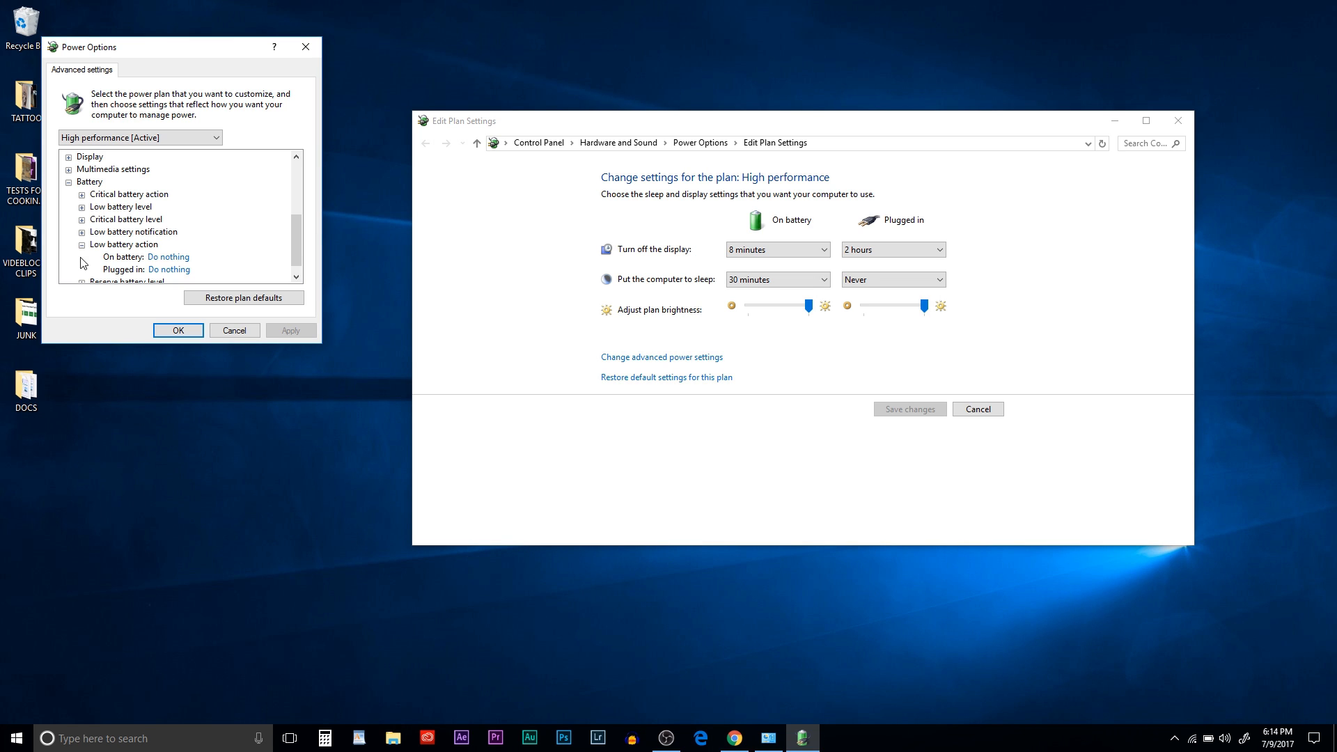
click(81, 245)
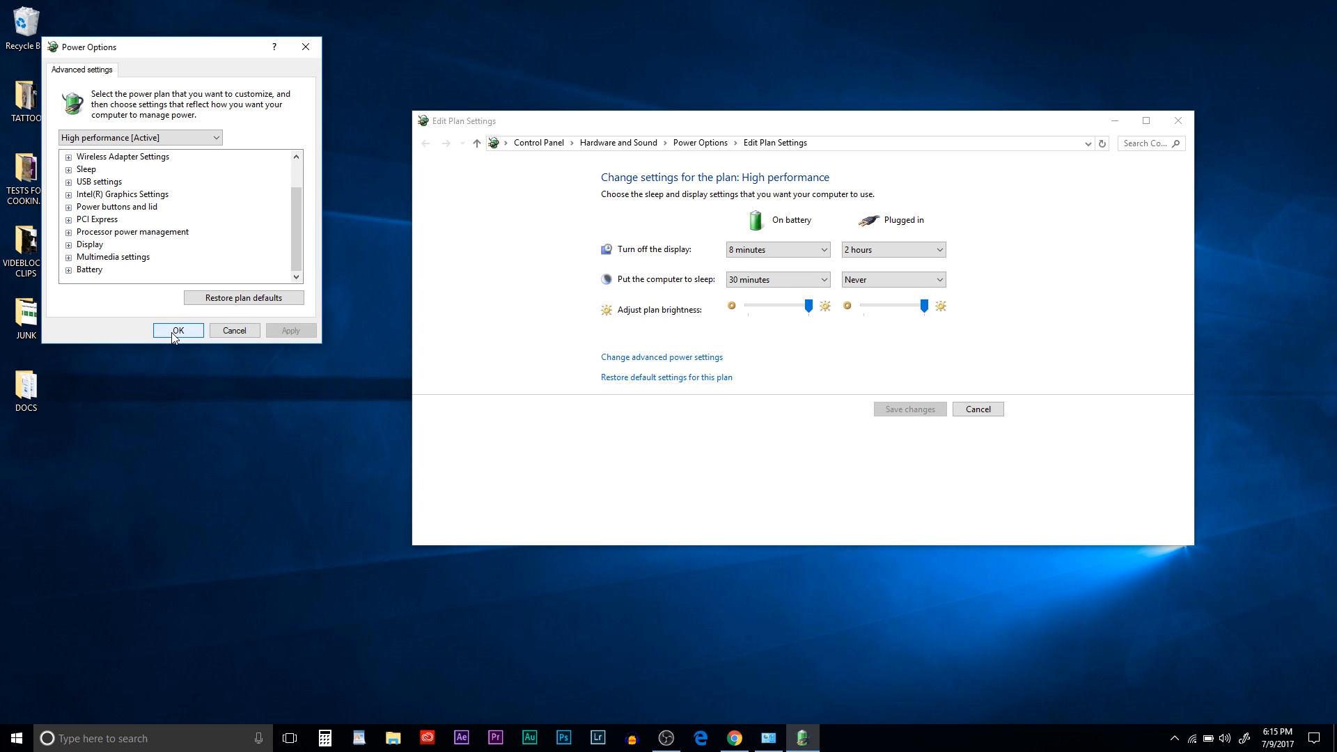
click(177, 330)
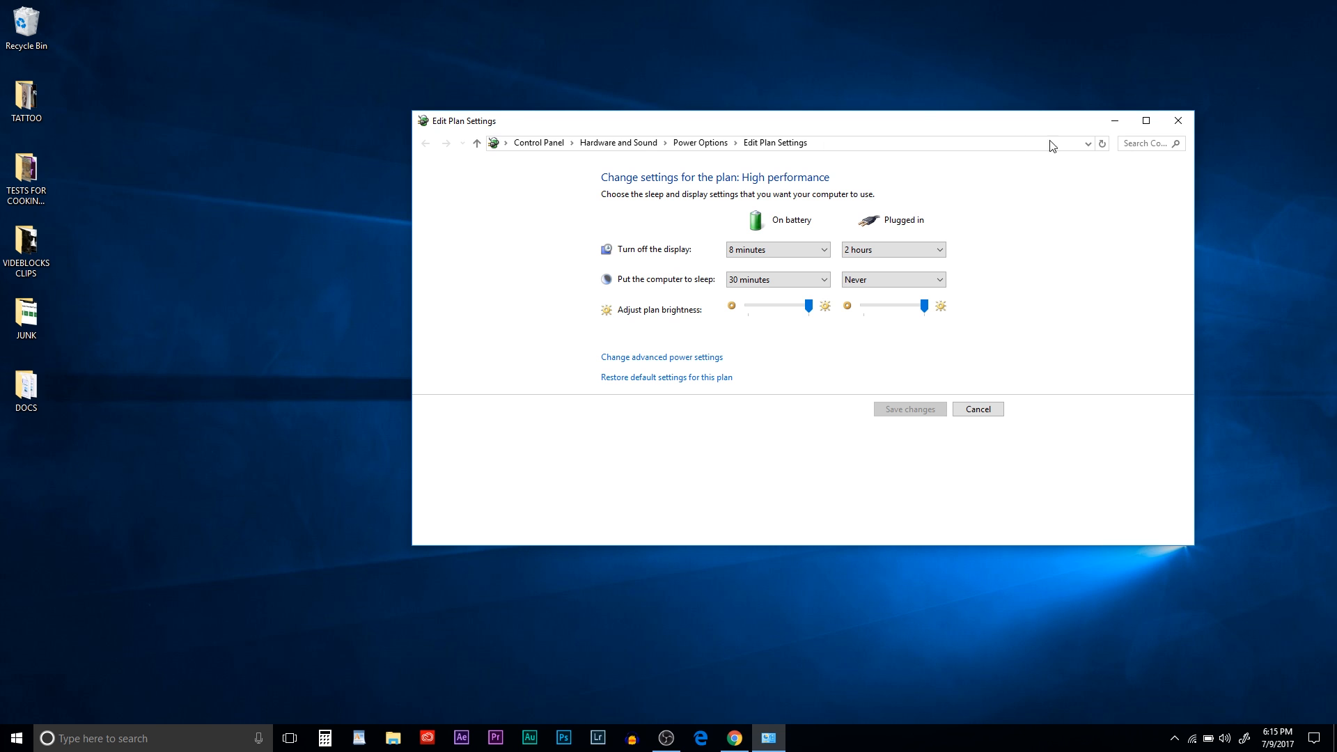
mouse_move(1178, 120)
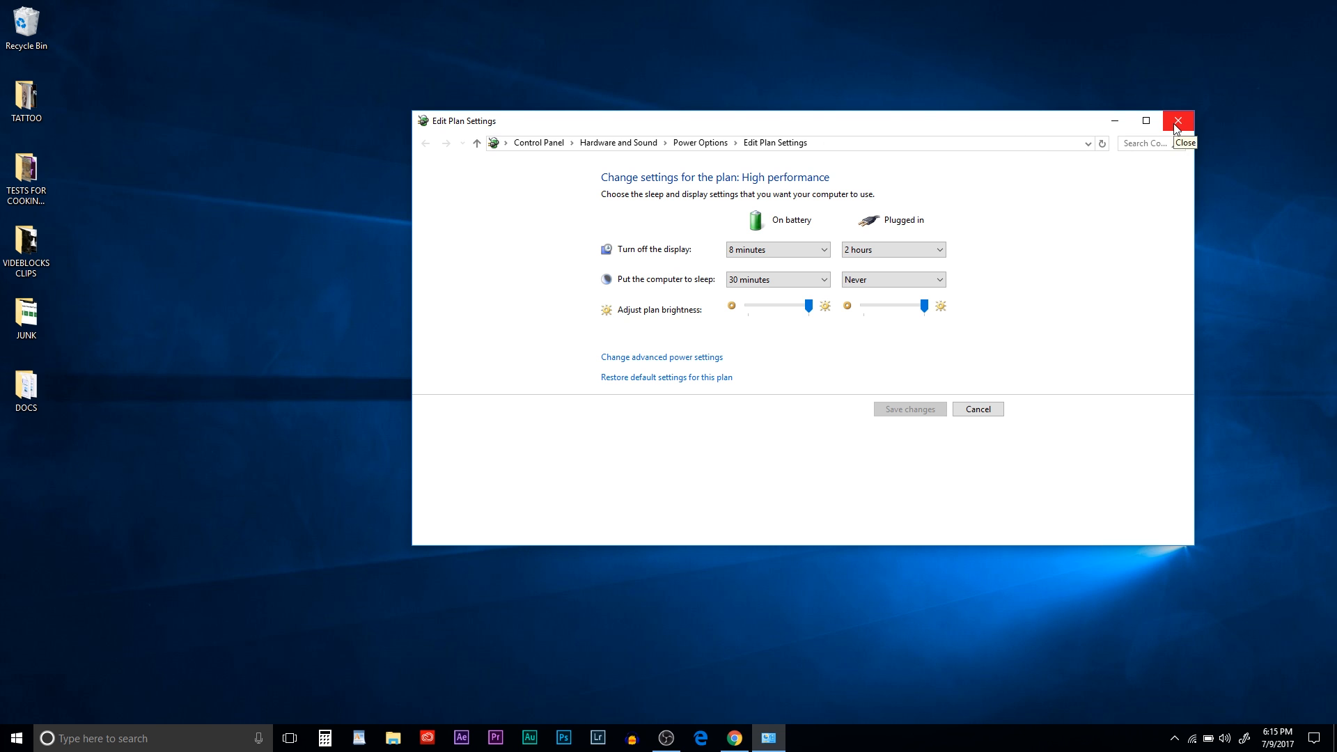
Step: Close the Edit Plan Settings window, leaving the desktop
click(1178, 119)
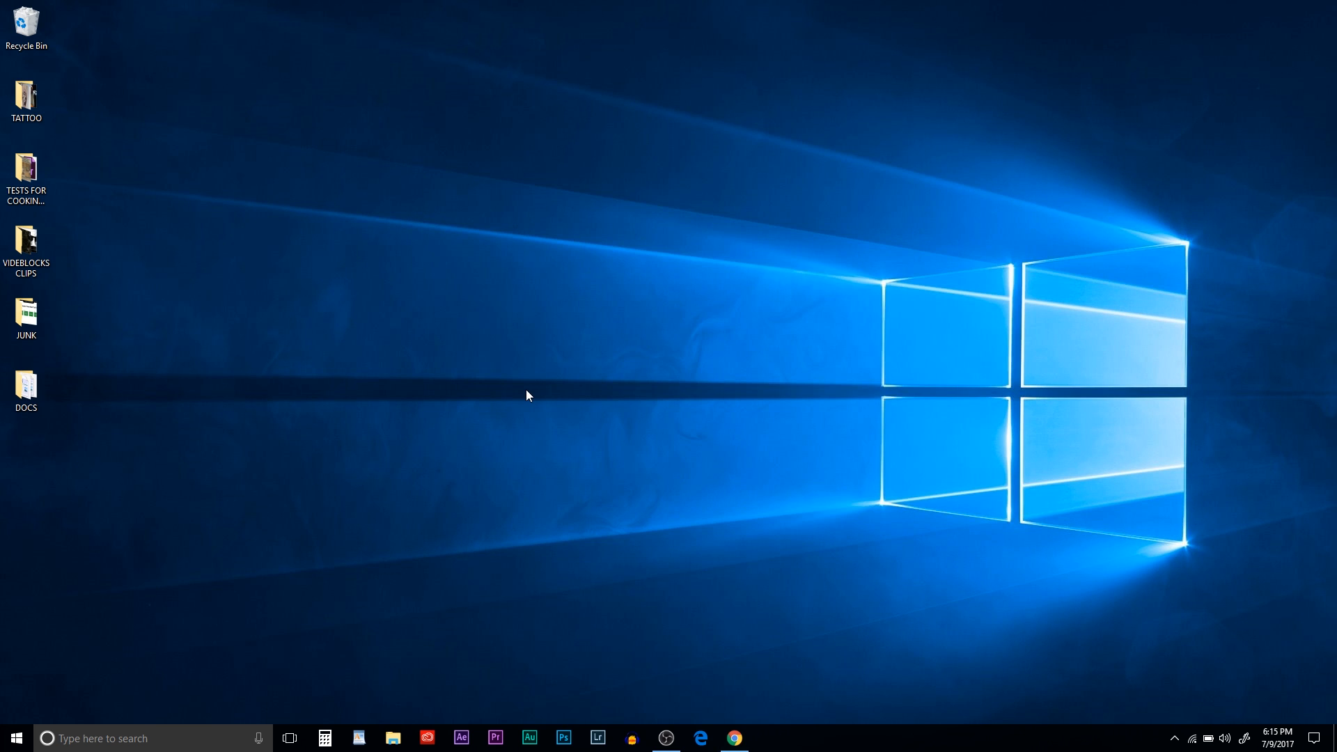